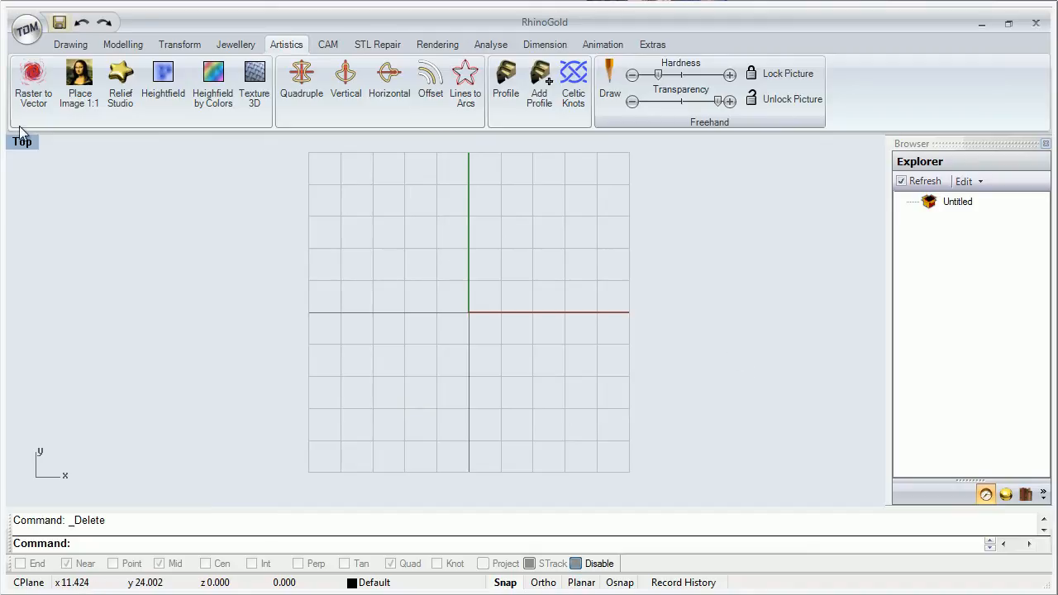
Place the Cruz pendant sketch image at real size via Place Image 1:1.
click(80, 83)
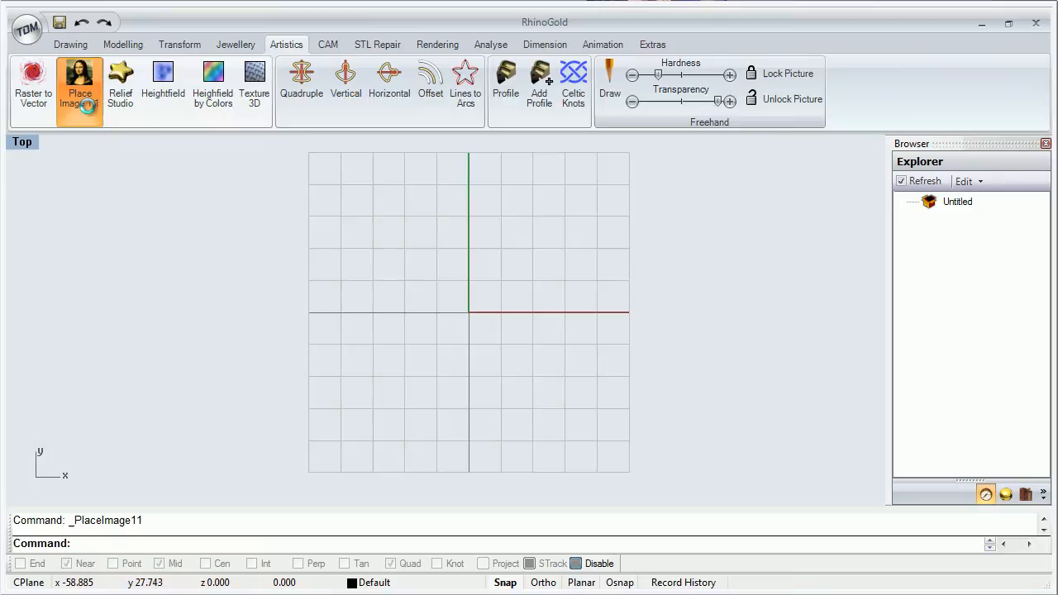
click(80, 79)
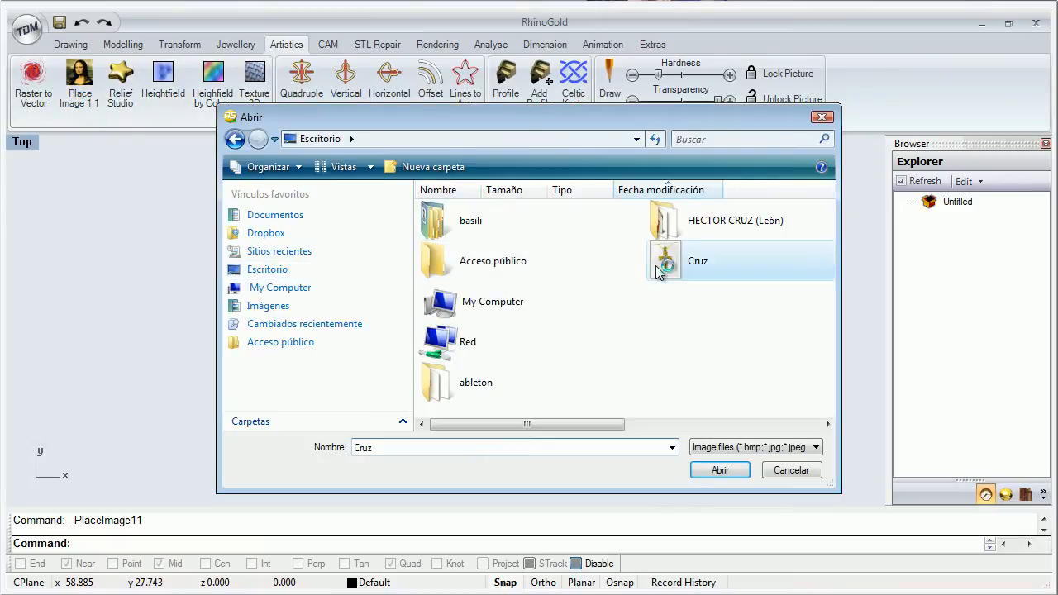
click(720, 470)
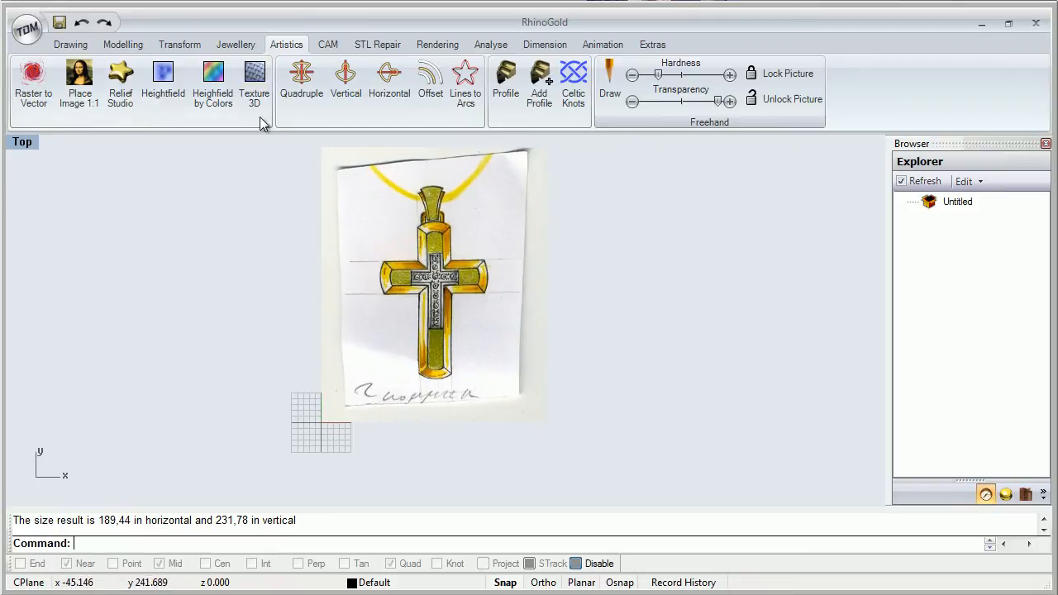
Select the placed sketch image for a move and zoom in on the cross.
click(179, 43)
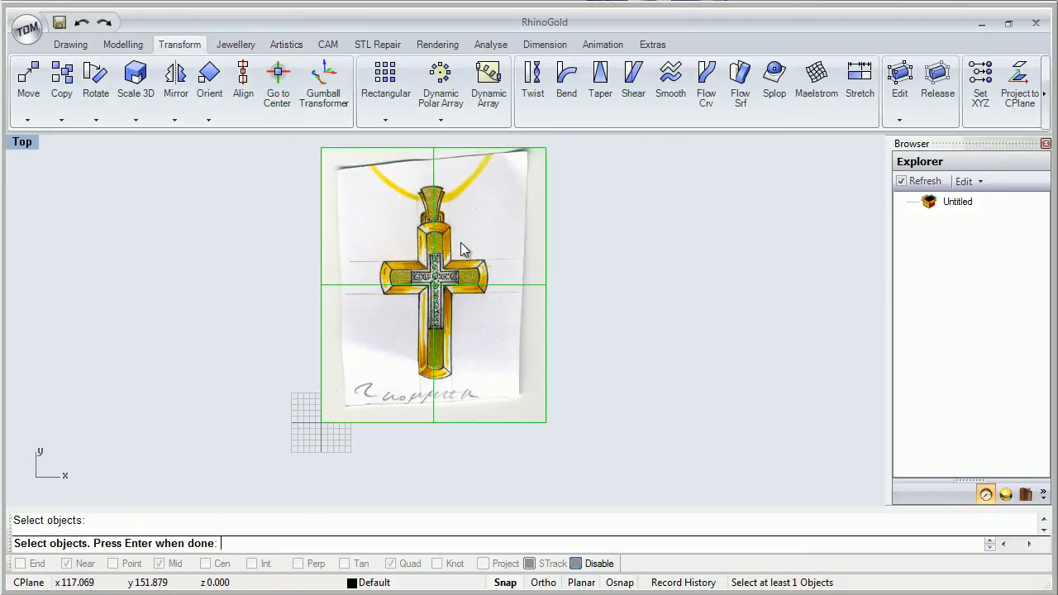
click(287, 43)
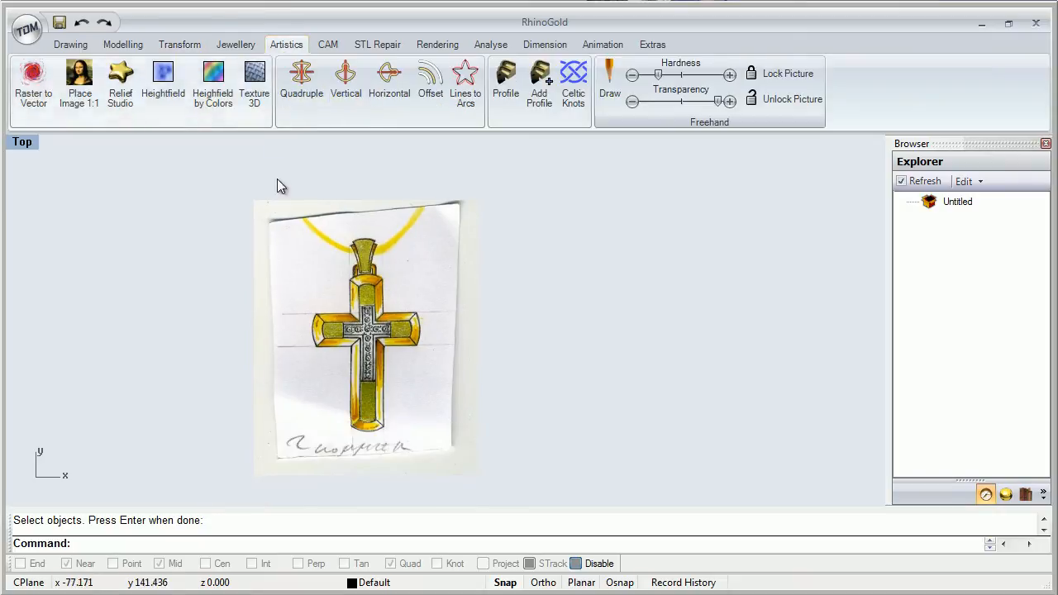
scroll(up, 3)
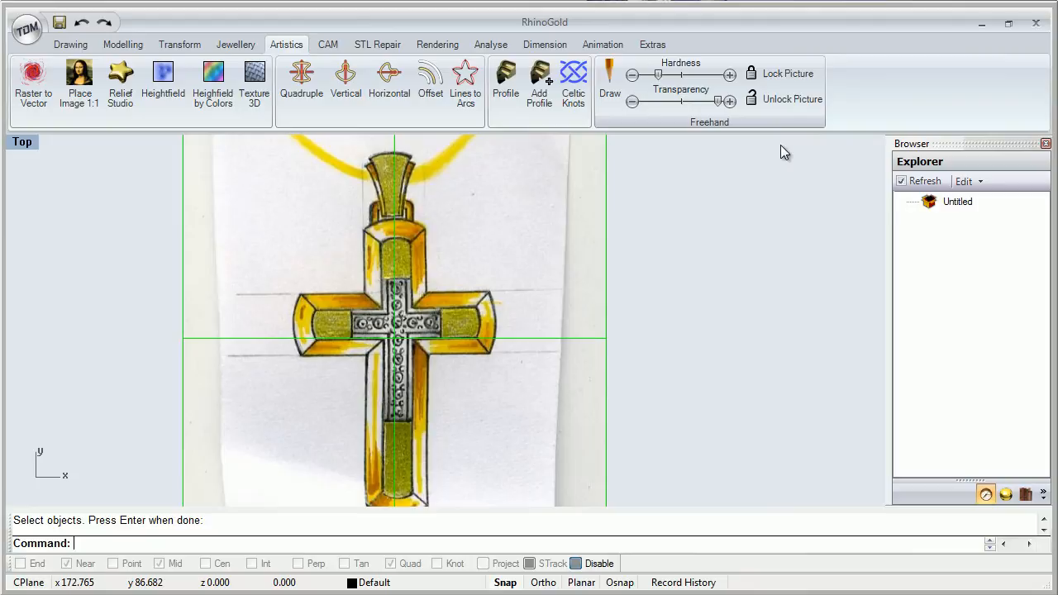
mouse_move(80, 83)
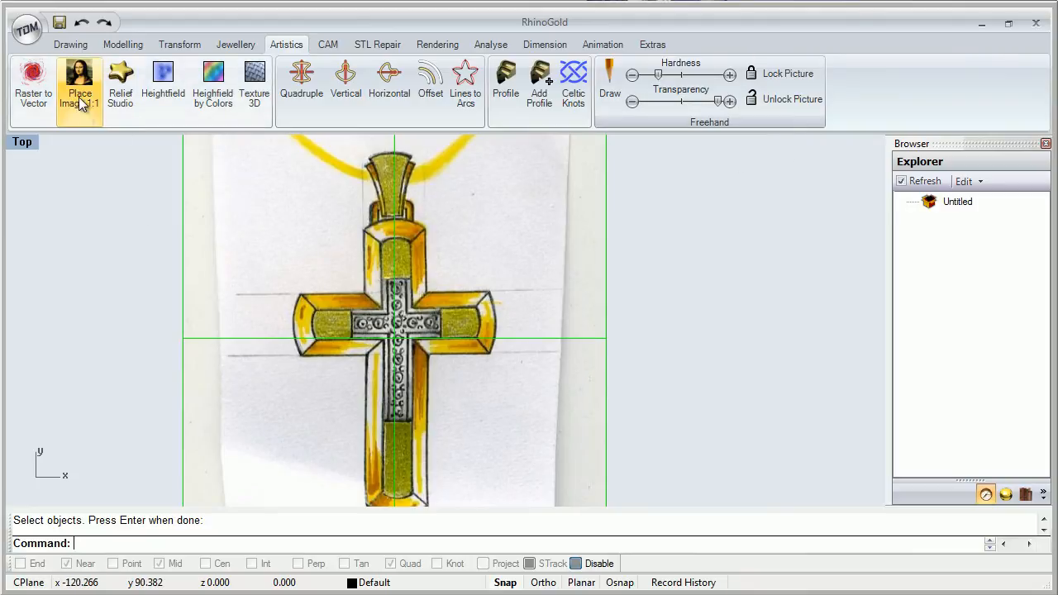
mouse_move(670, 179)
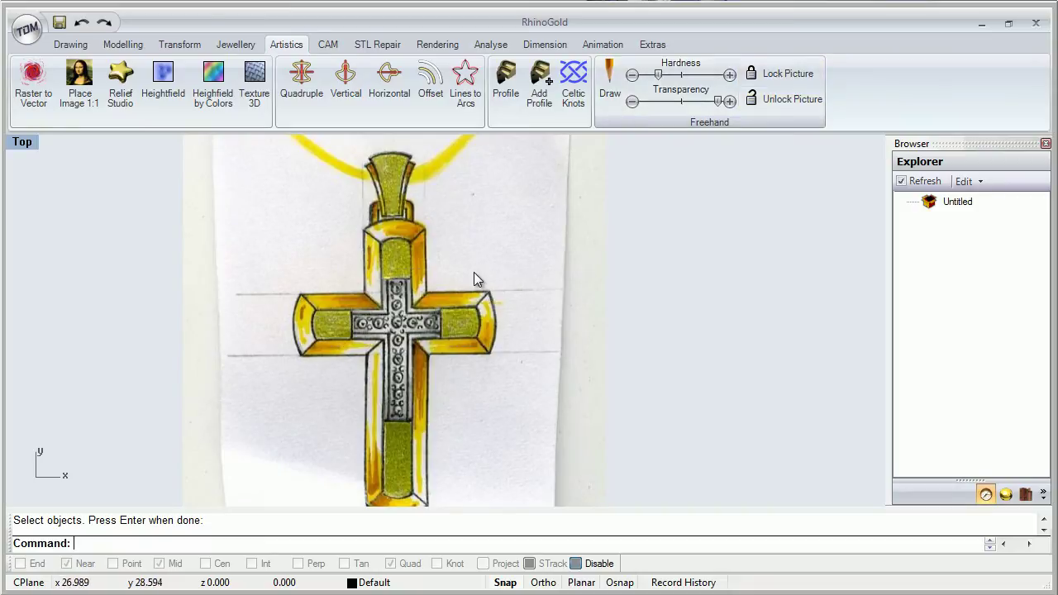
mouse_move(300, 360)
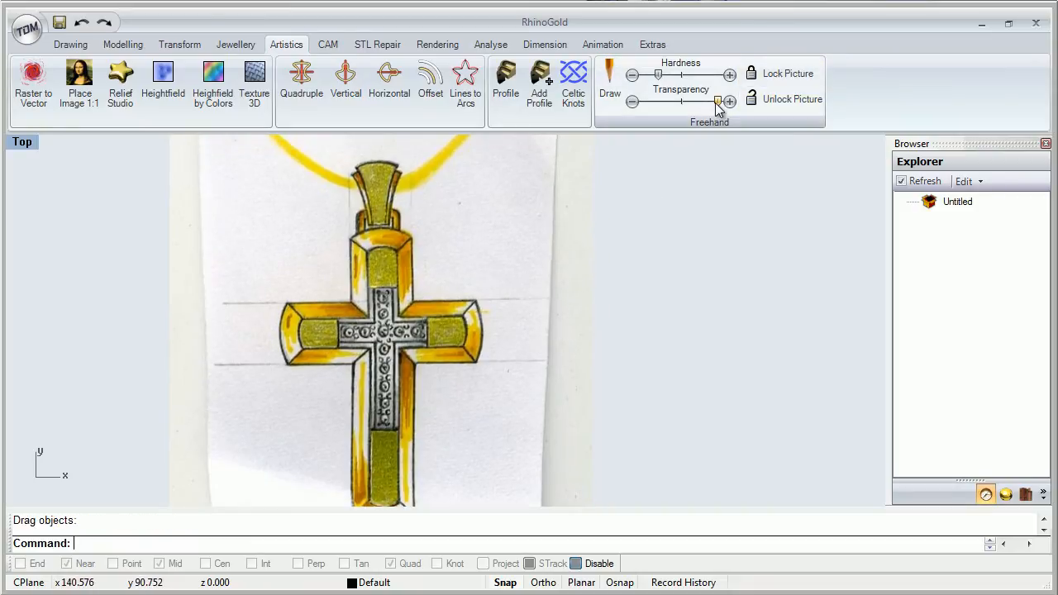
Lighten the sketch with the Freehand Transparency slider and reposition it on the grid.
drag(719, 101, 675, 101)
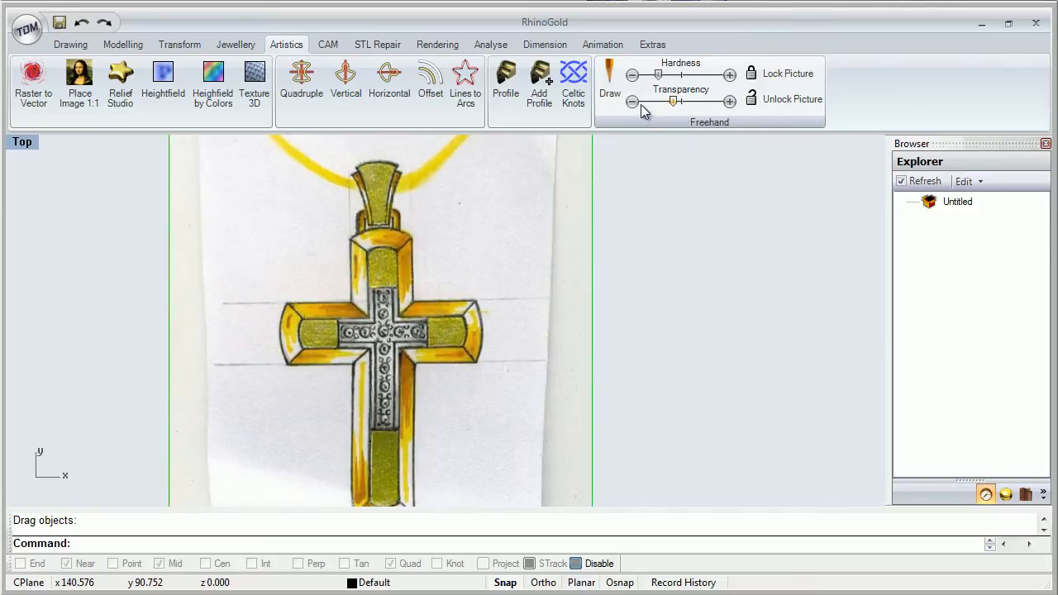
click(729, 101)
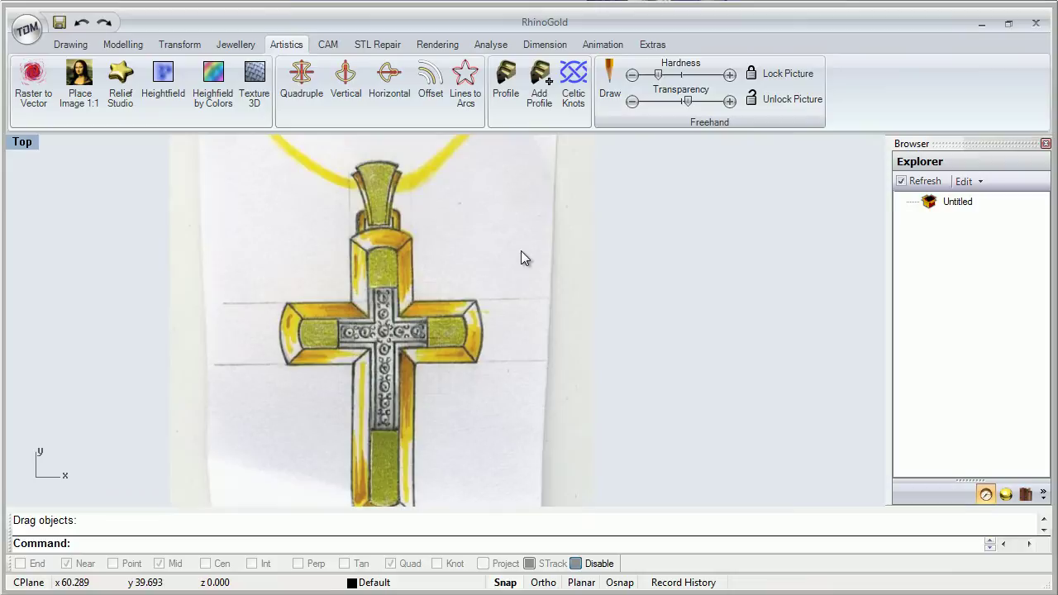
scroll(up, 3)
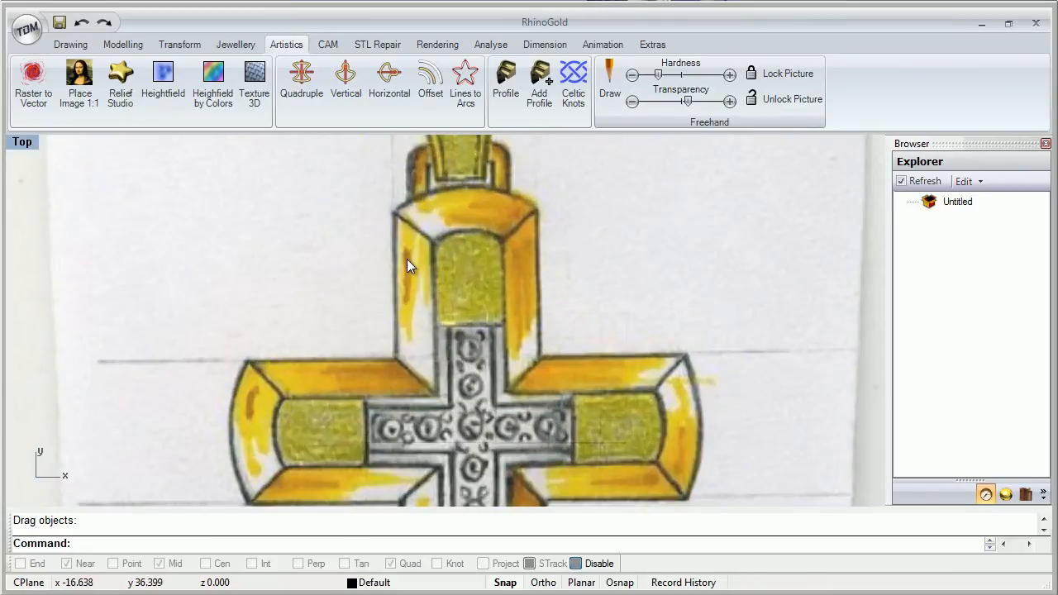
mouse_move(530, 207)
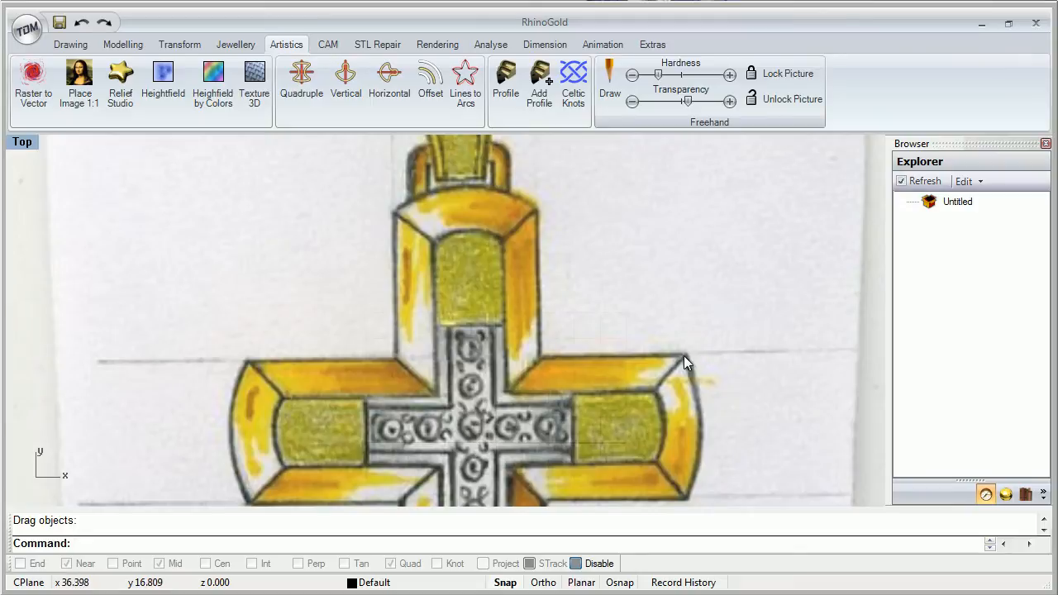
mouse_move(684, 383)
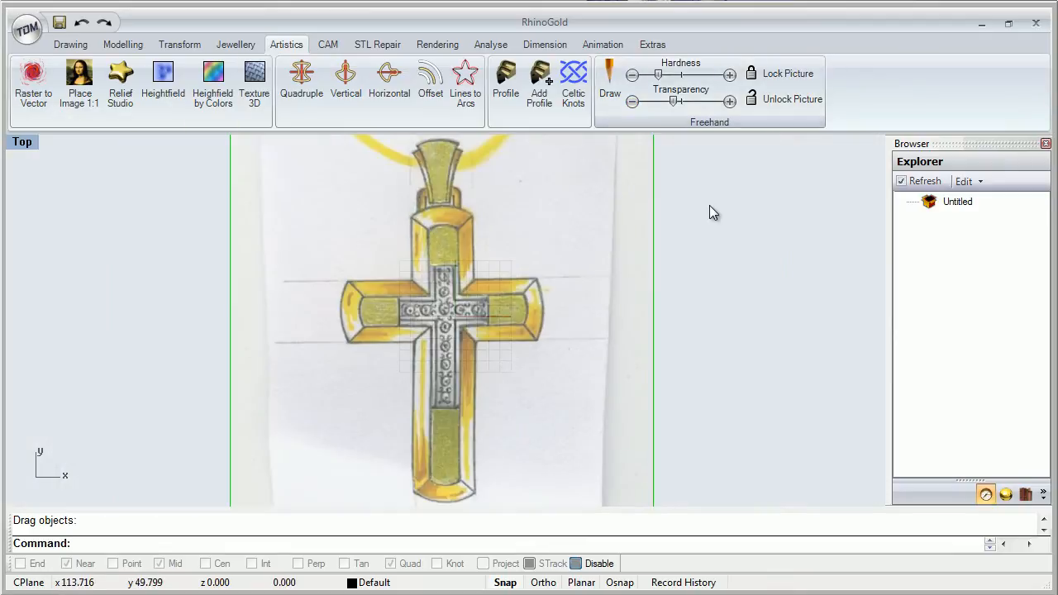
Centre the sketch with Go to Center, then delete a trial freehand Draw stroke.
click(179, 43)
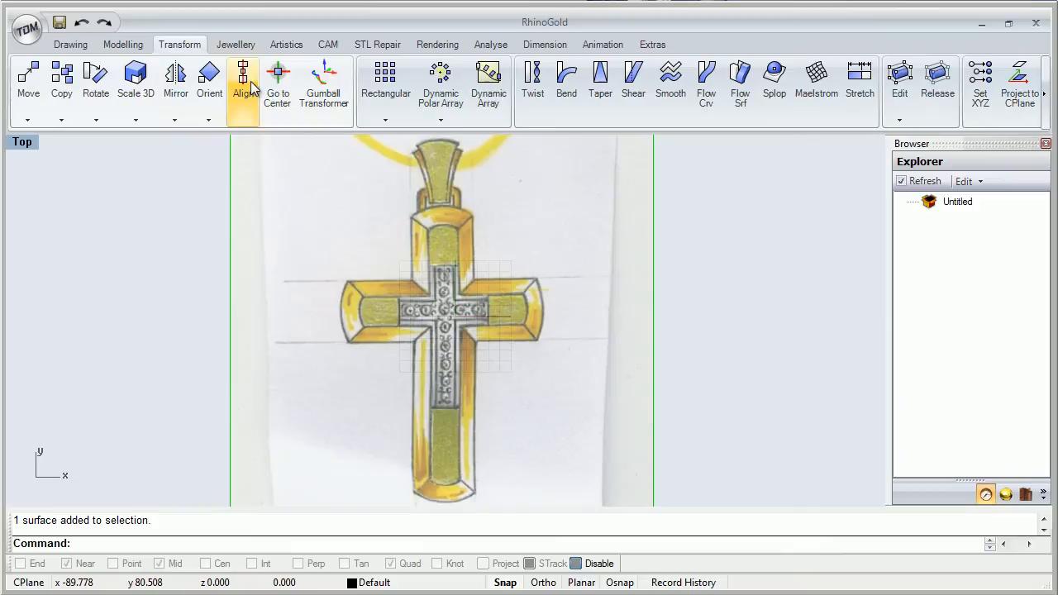
click(286, 43)
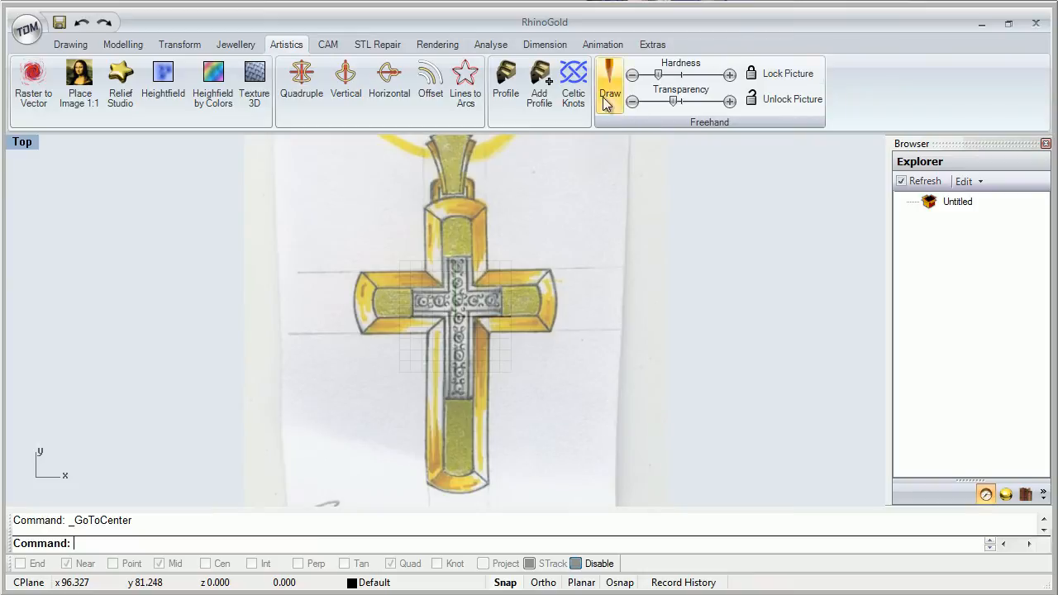
click(610, 83)
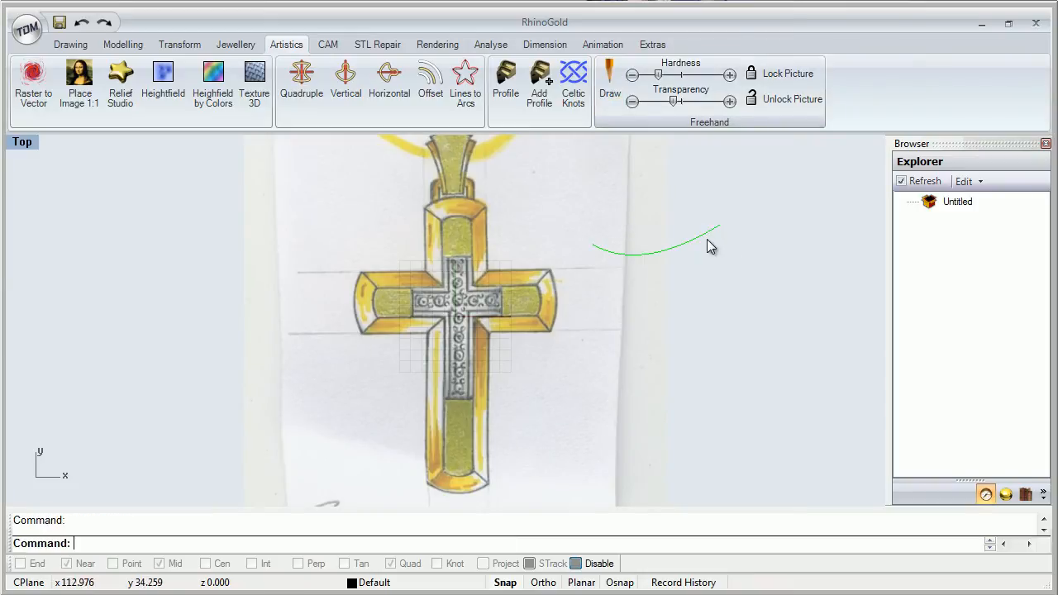
key(Delete)
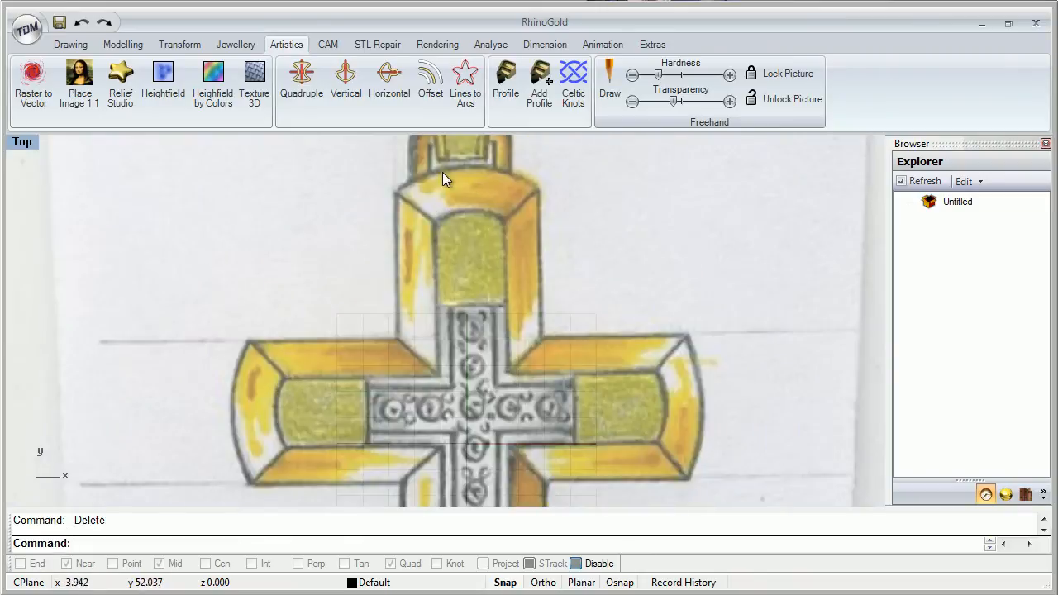
Trace the cross outline's first line, arc and right-arm line with endpoint snapping on.
click(70, 43)
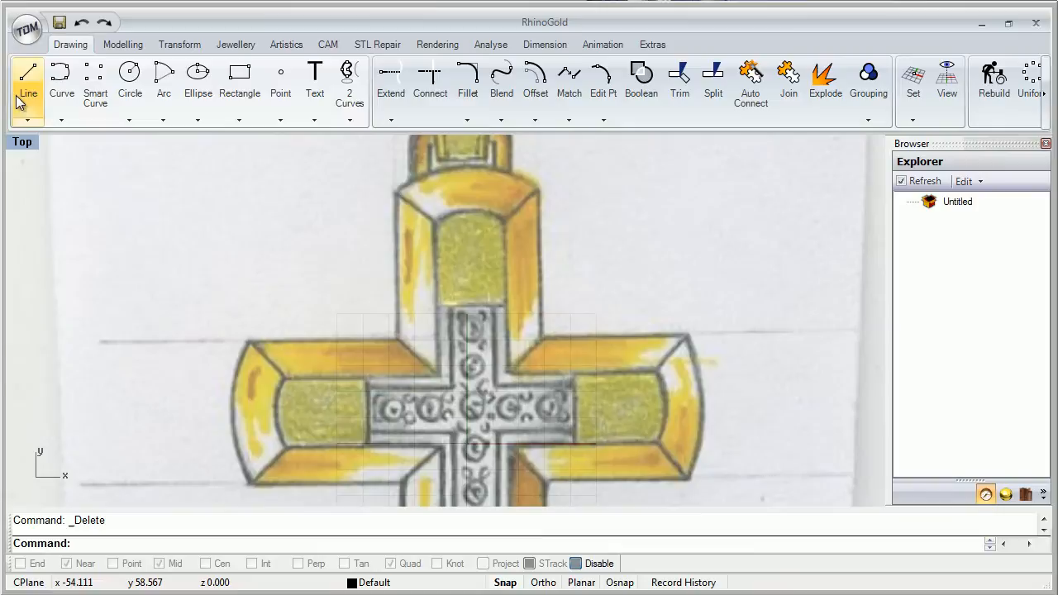
mouse_move(145, 189)
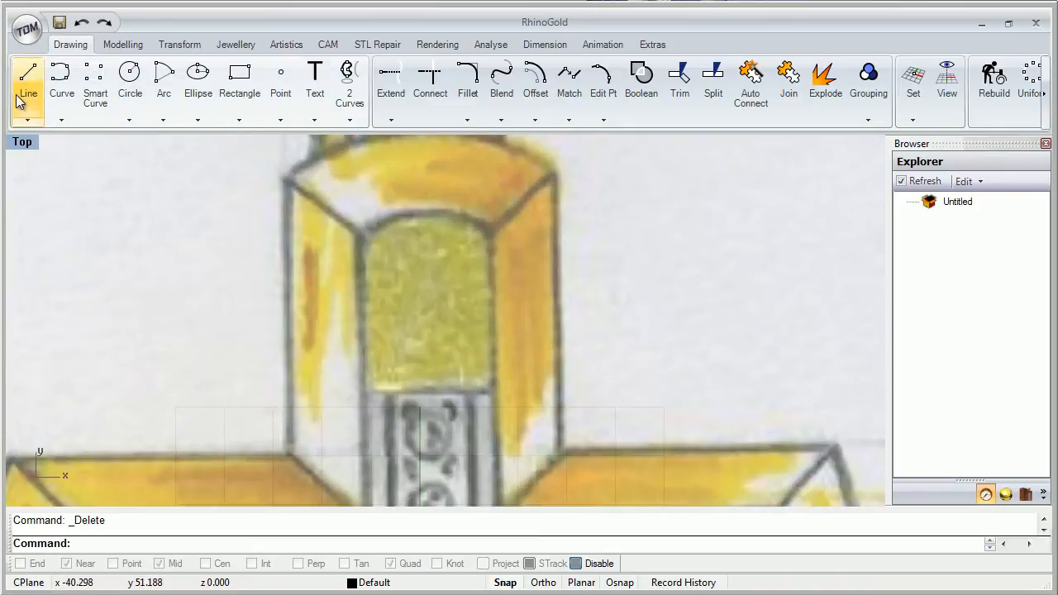
click(26, 80)
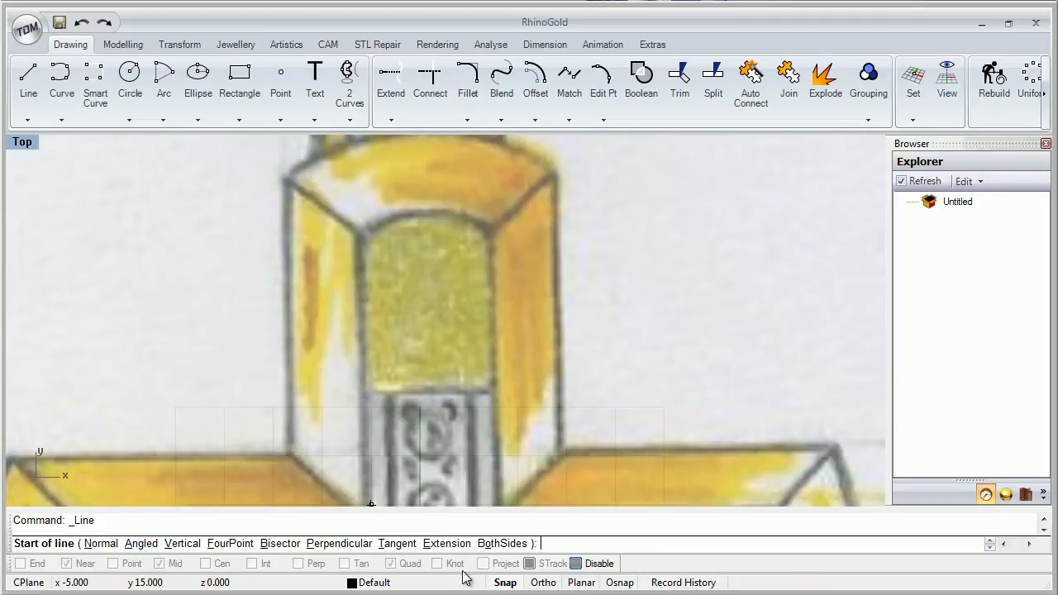
mouse_move(290, 454)
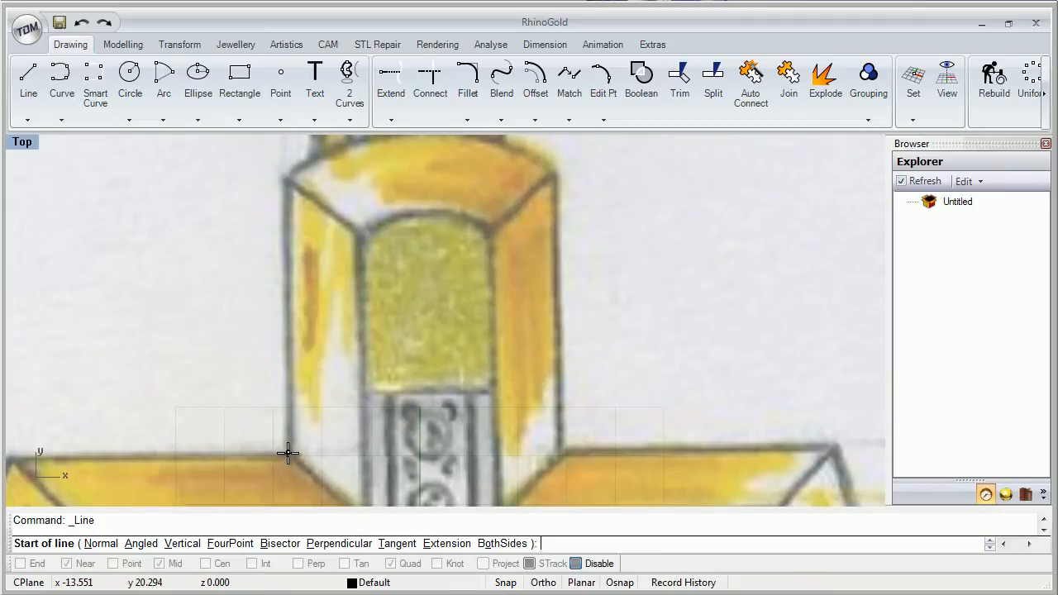
click(287, 454)
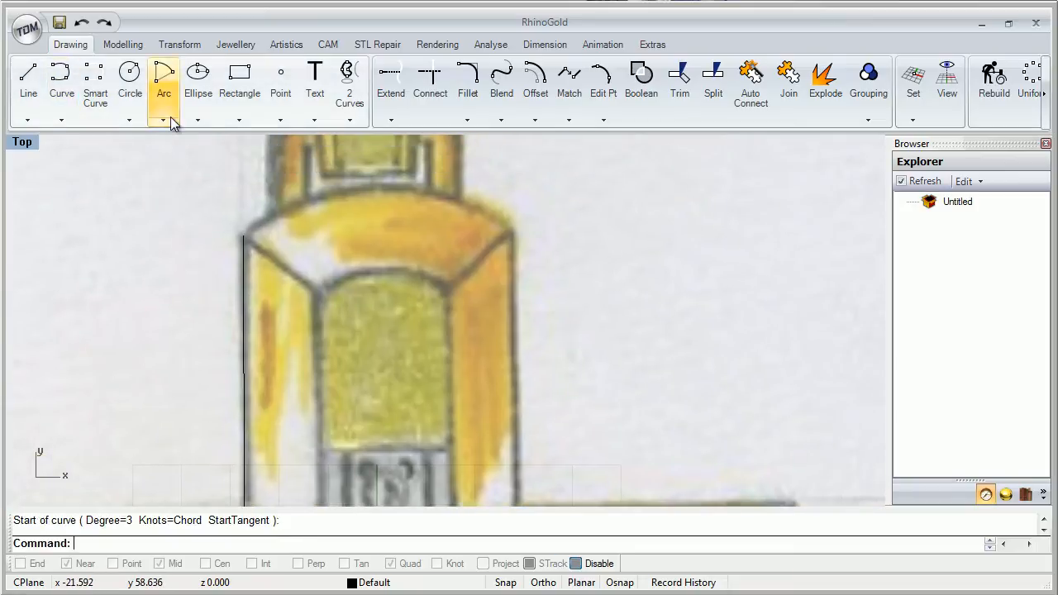
click(164, 80)
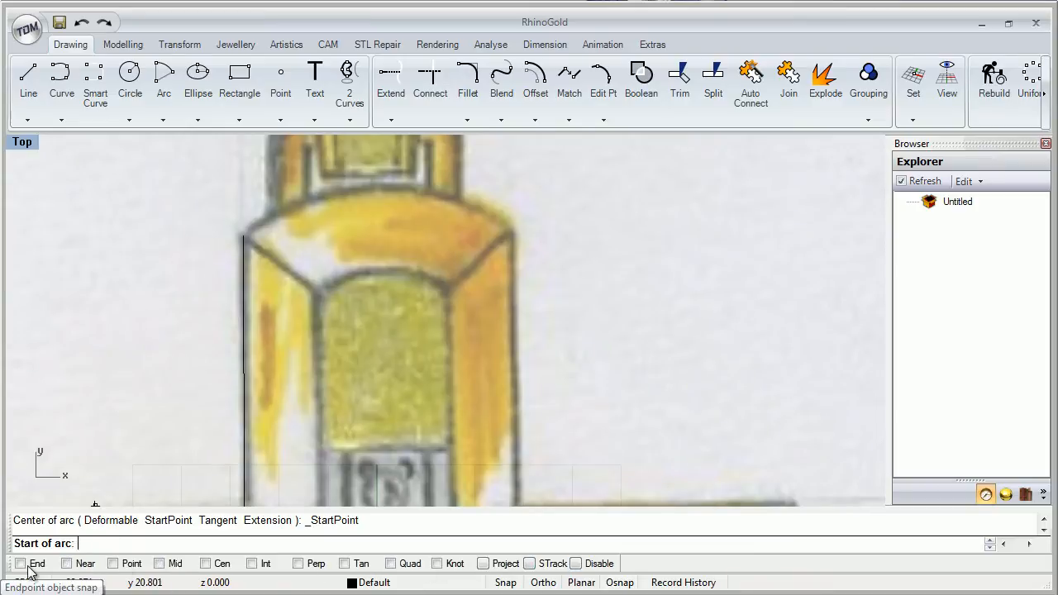
click(242, 235)
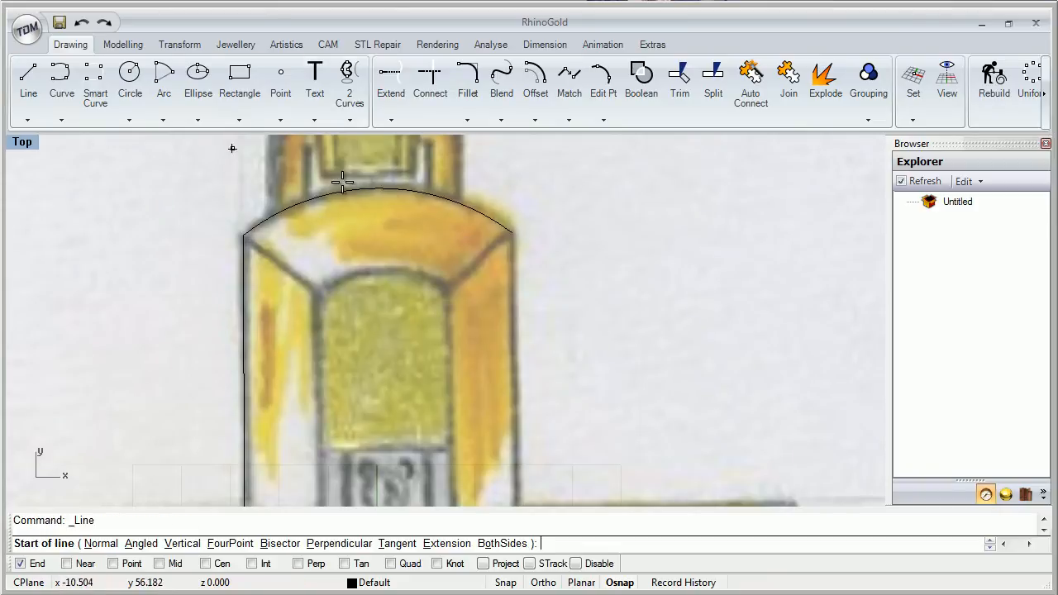
click(344, 182)
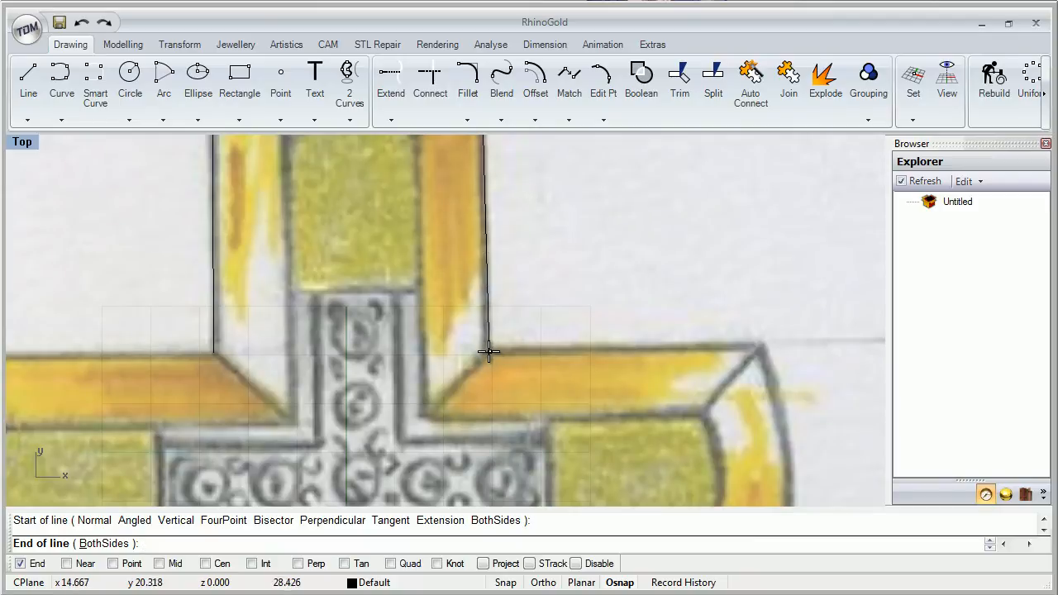
click(760, 346)
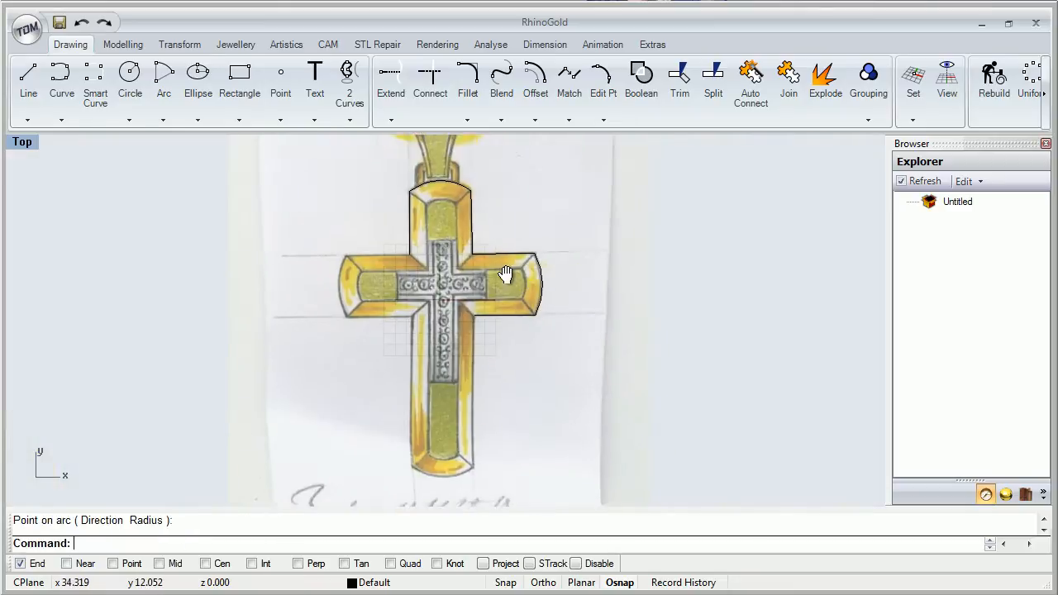
Continue tracing the remaining outline with further lines and arcs.
scroll(up, 3)
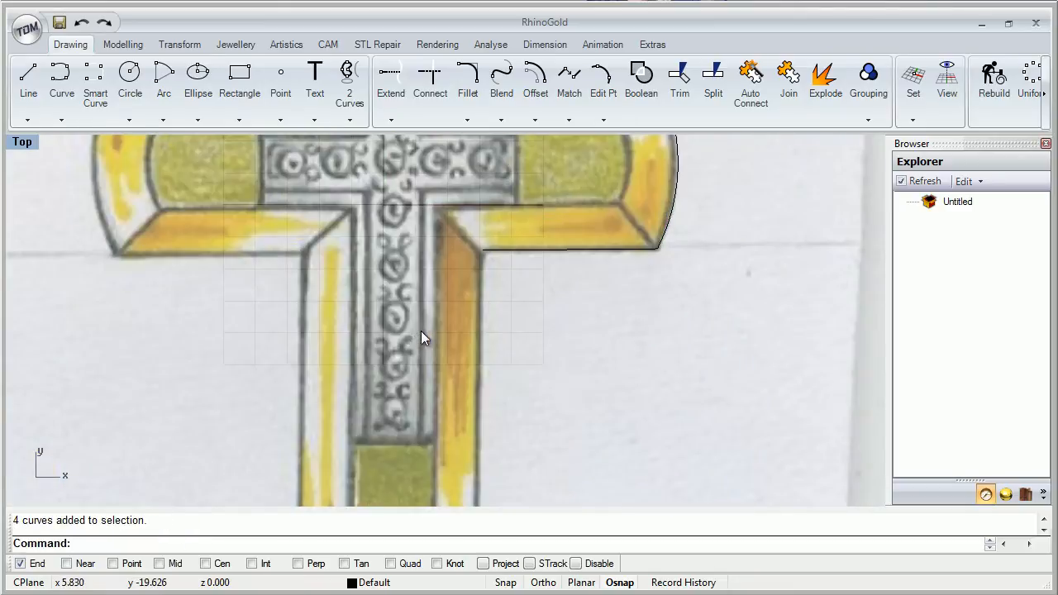
click(27, 83)
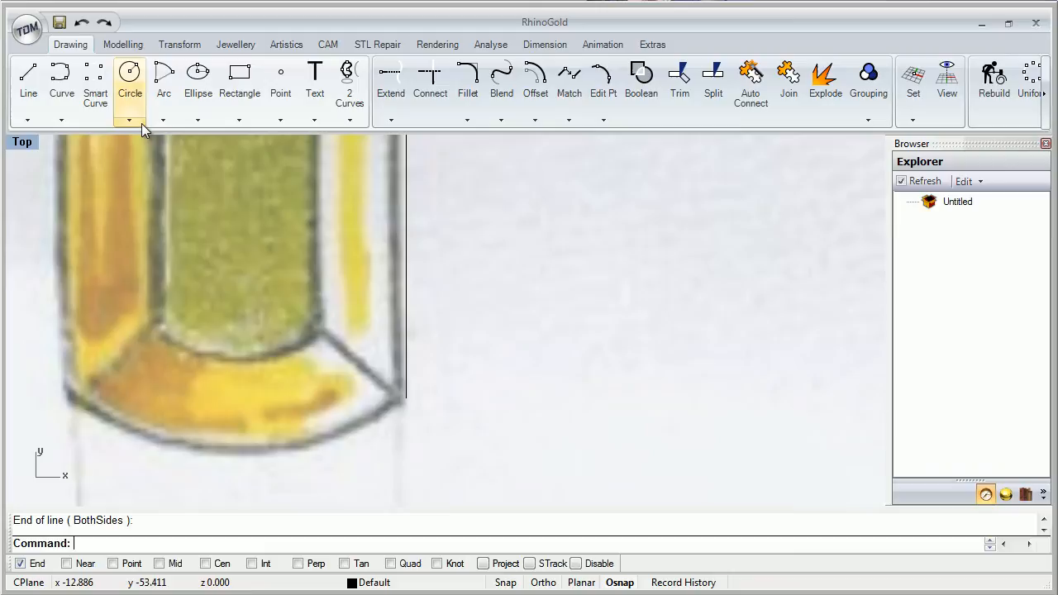
click(164, 79)
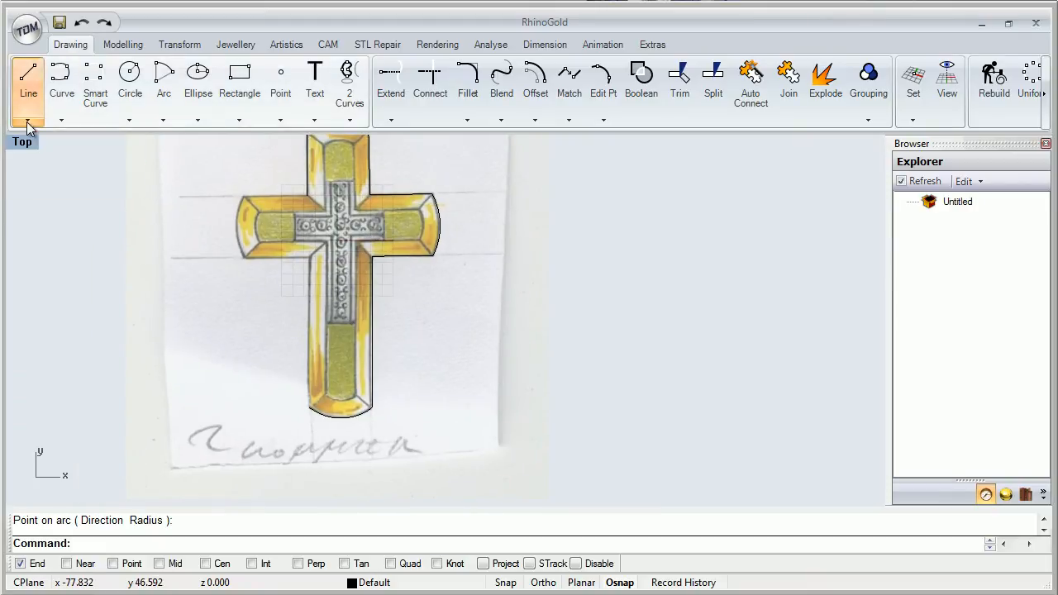
click(26, 79)
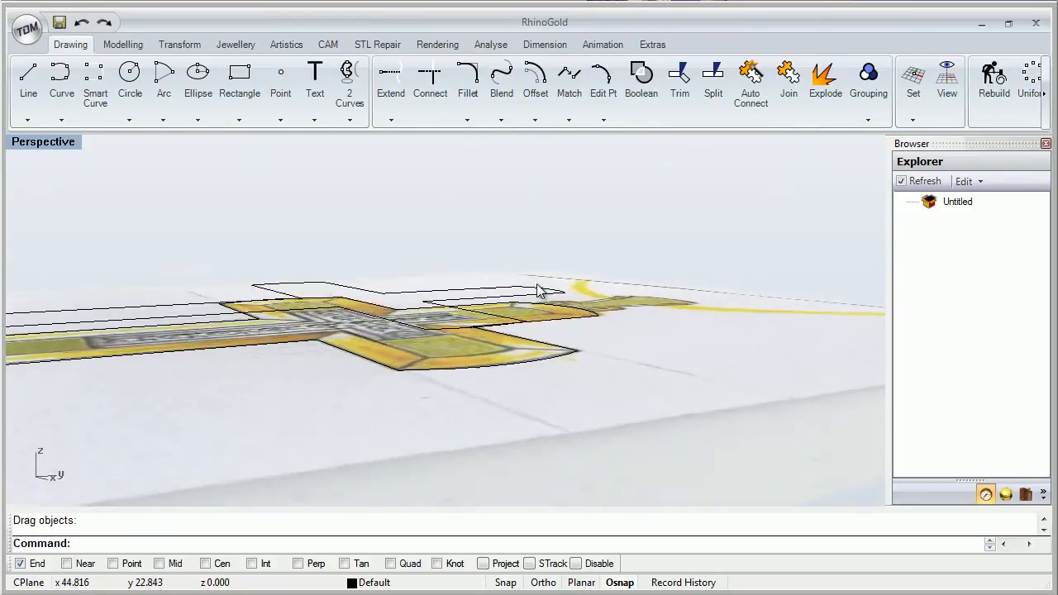
Loft the traced outline curves from the Modelling tab and confirm the Loft Options.
drag(538, 289, 720, 305)
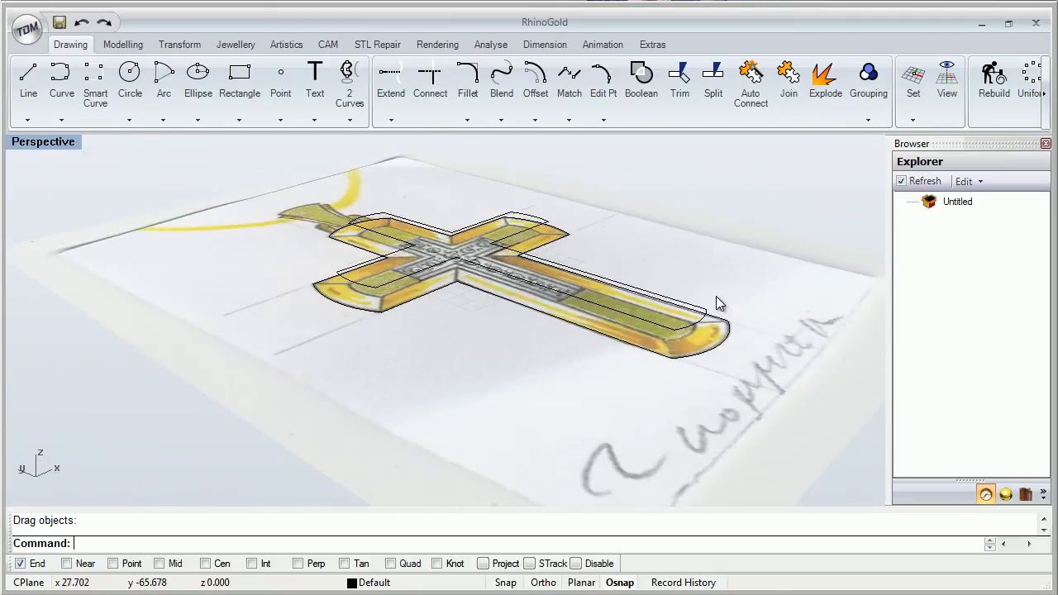
click(122, 43)
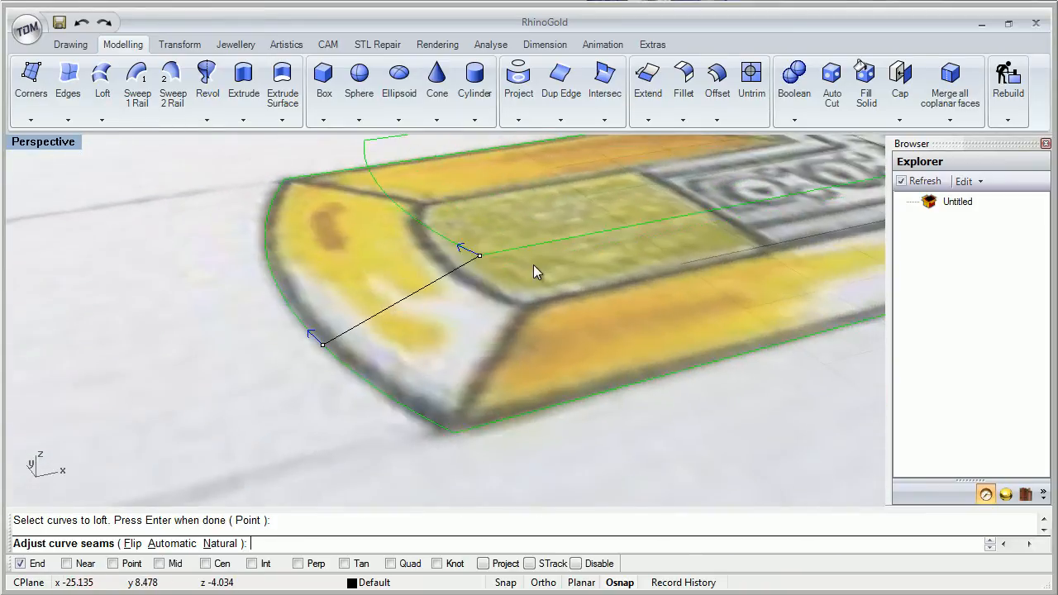
drag(321, 338, 438, 436)
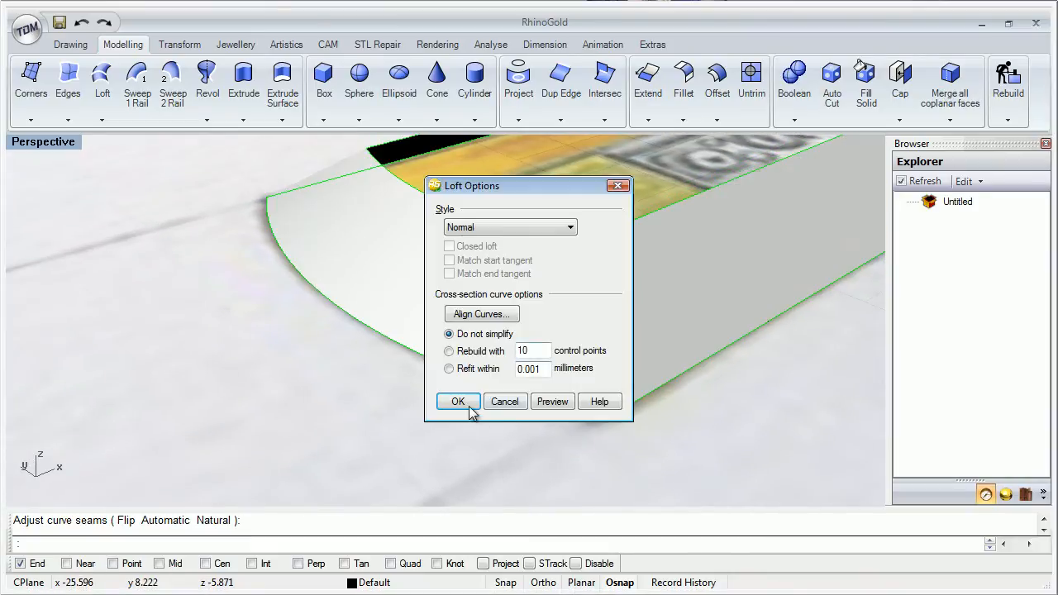
click(457, 401)
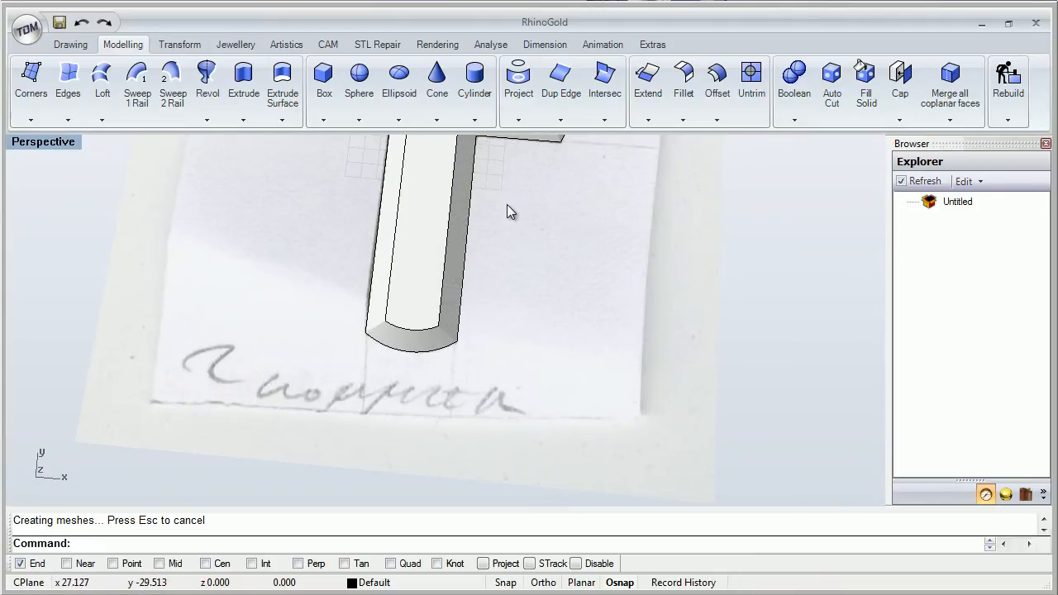
Drag the lofted cross solid sideways off the sketch image.
drag(509, 212, 393, 372)
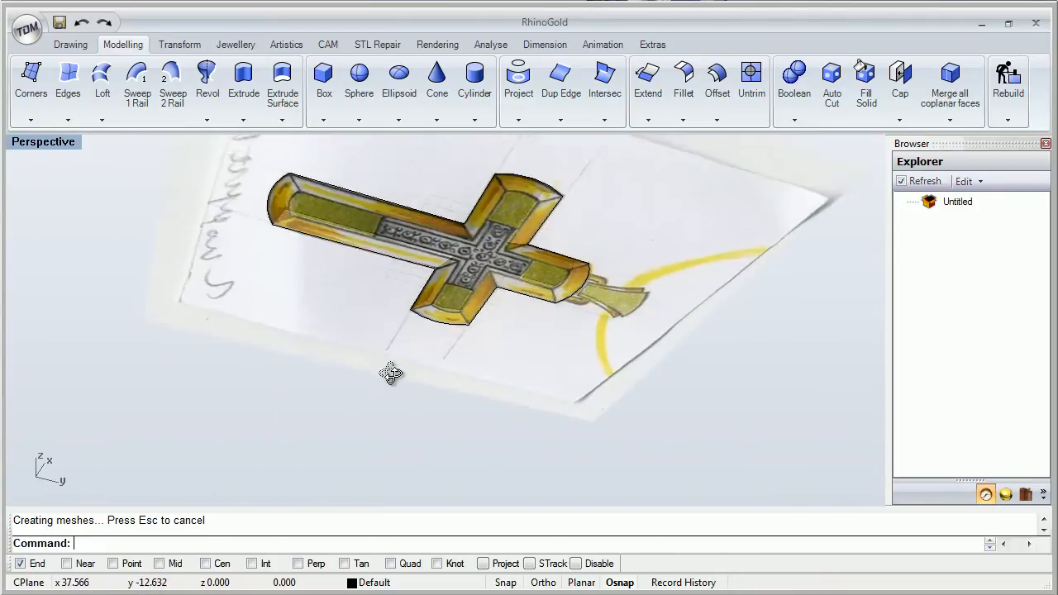
drag(391, 374, 559, 278)
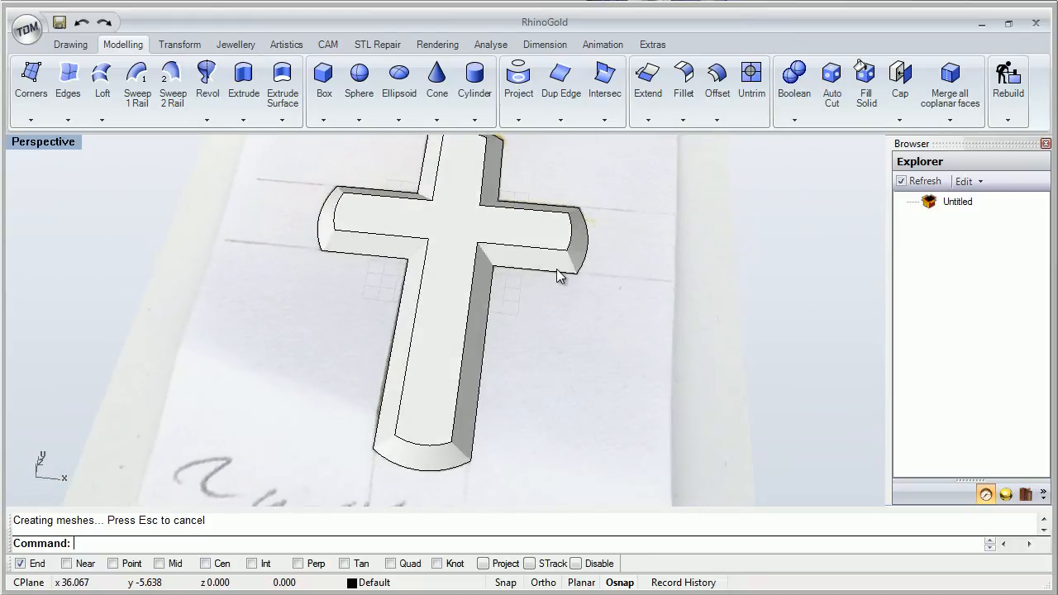
drag(560, 275, 731, 248)
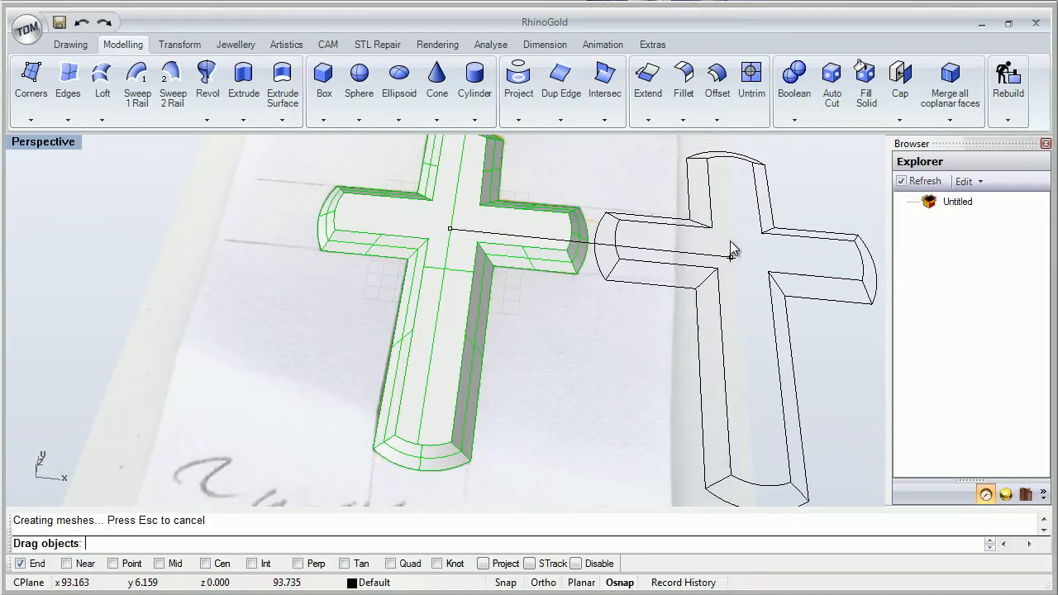
click(235, 43)
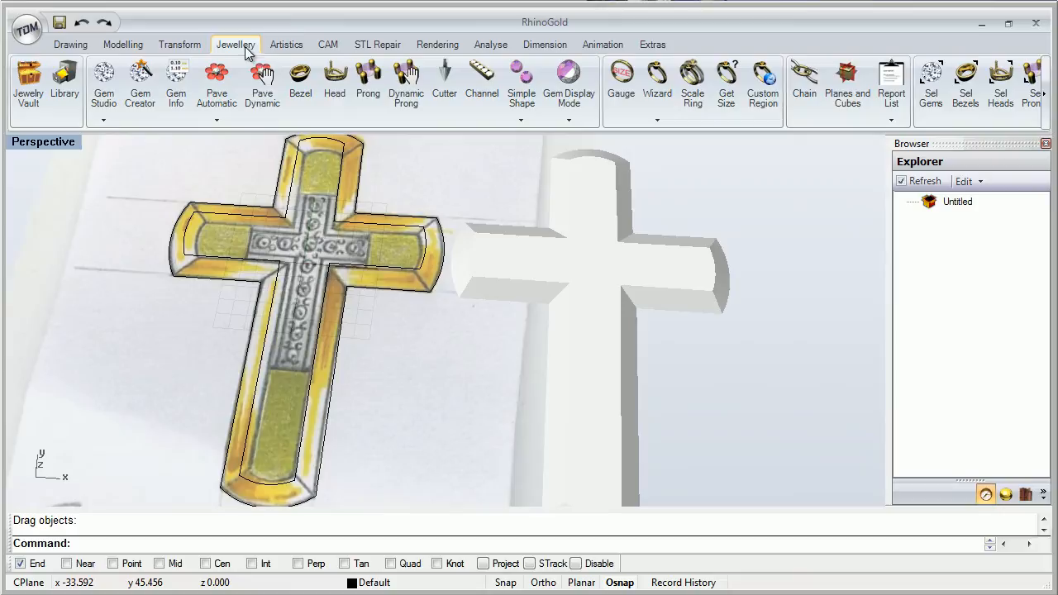
click(286, 43)
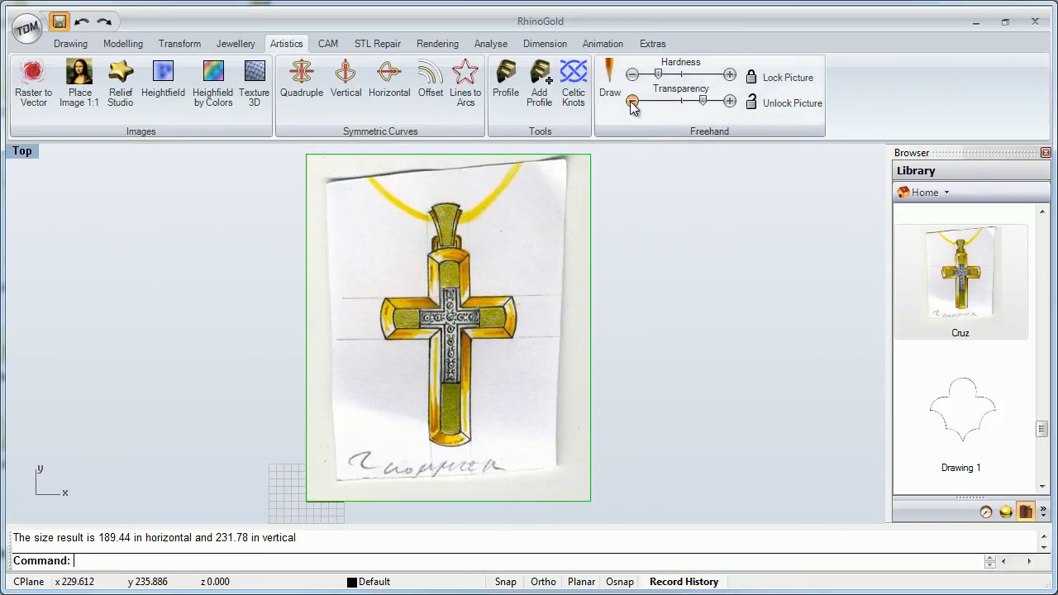
Raise the sketch image's Freehand Transparency so it shows much fainter.
click(729, 101)
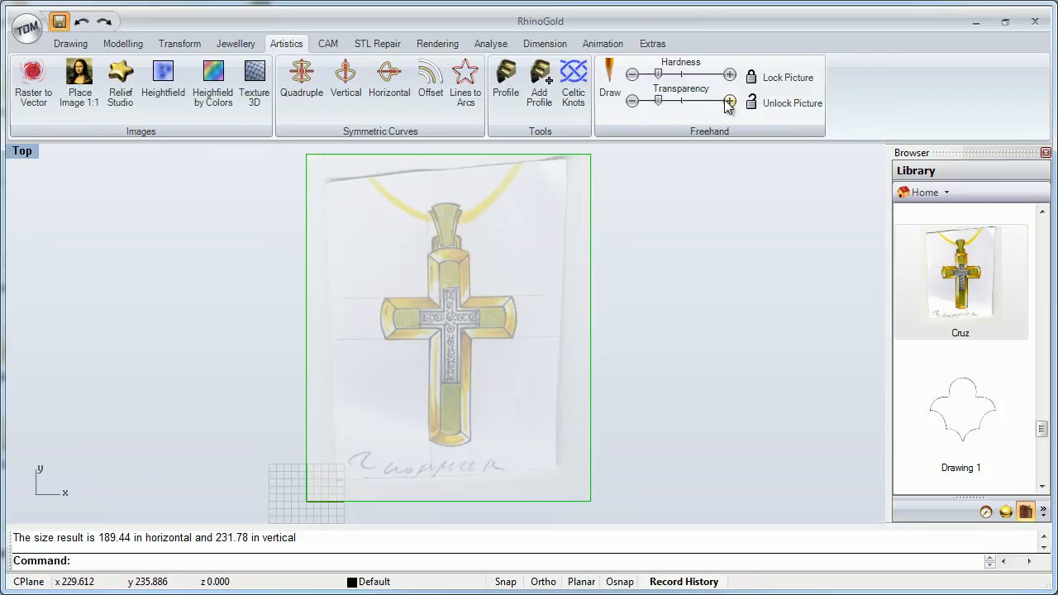
scroll(up, 3)
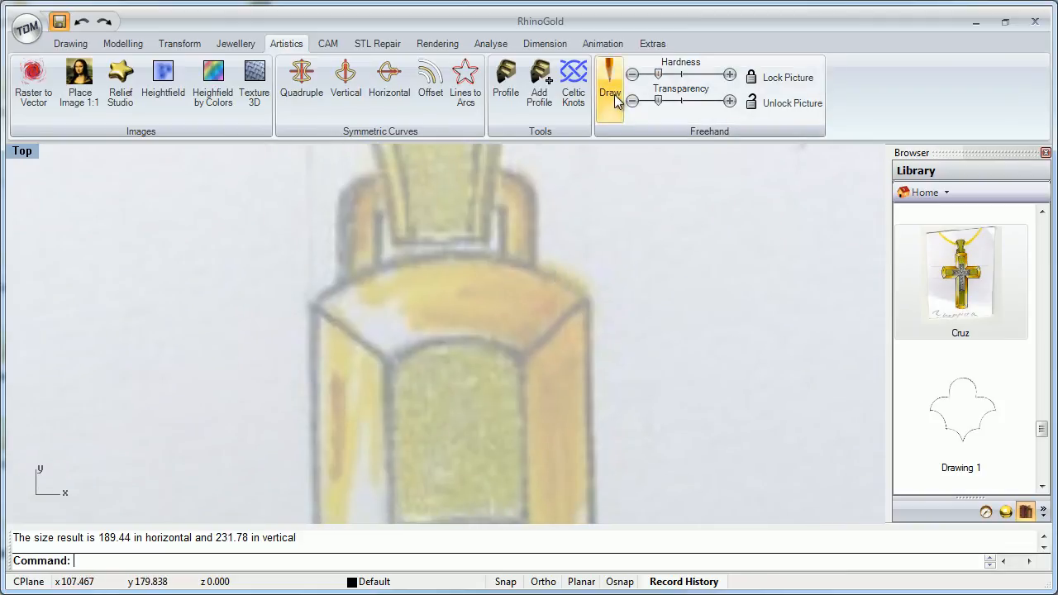
Sketch two freehand Draw arcs along the cross's curved top edge.
click(610, 79)
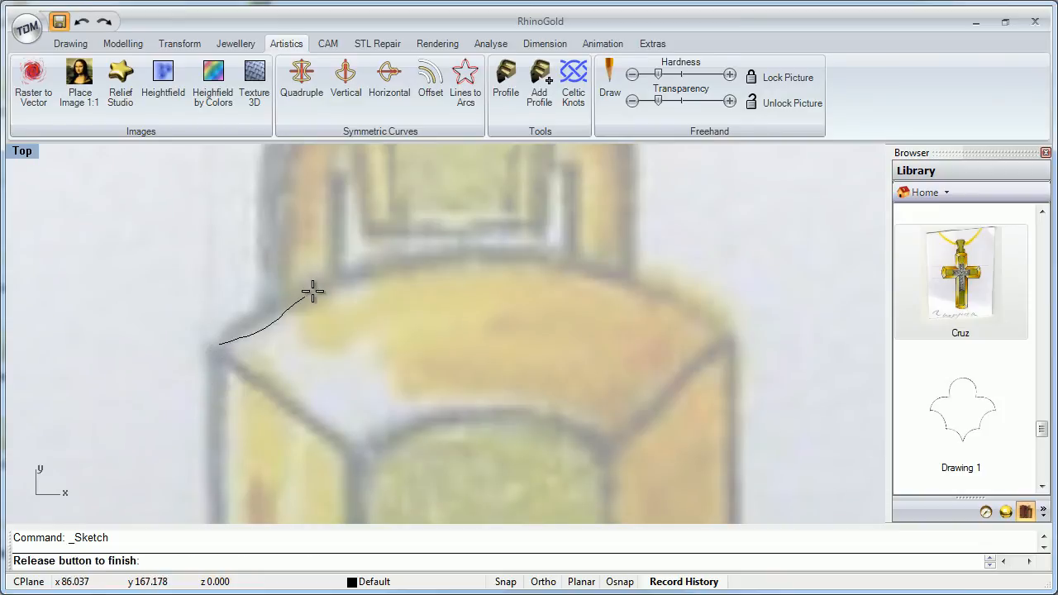
drag(312, 291, 685, 301)
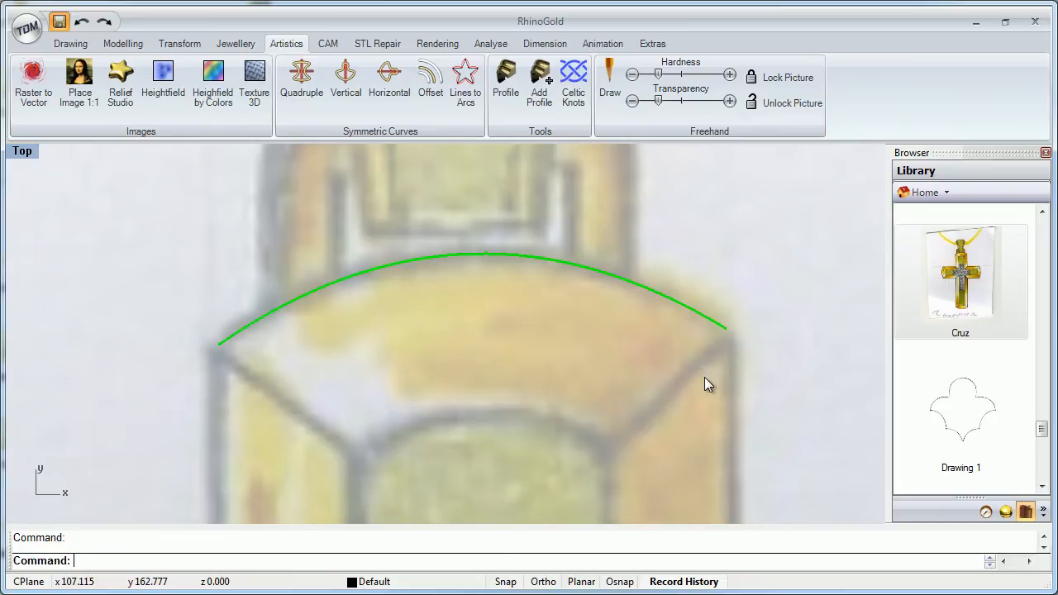
mouse_move(660, 298)
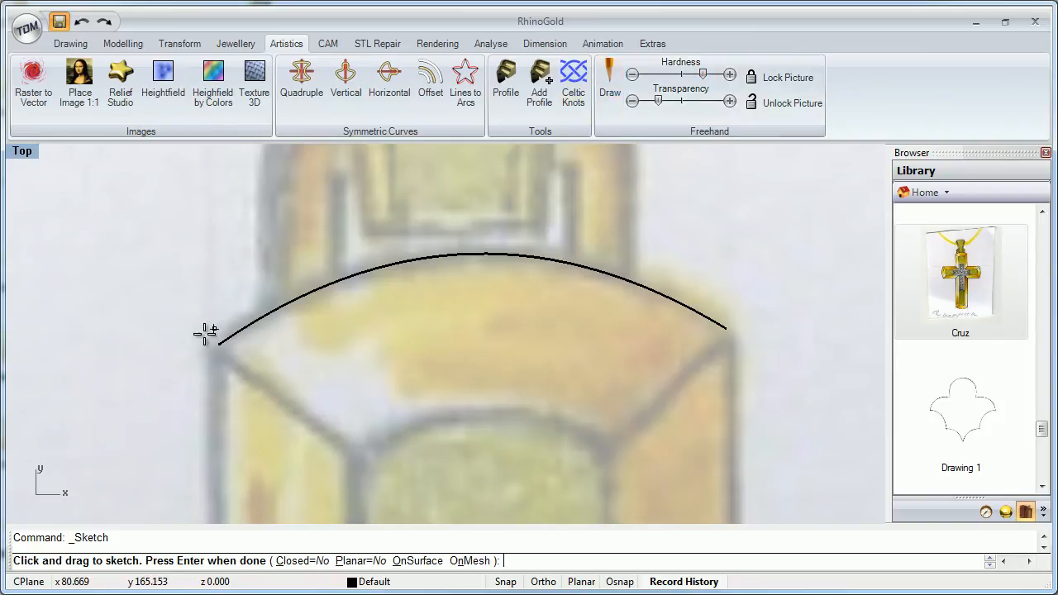
drag(214, 334, 443, 240)
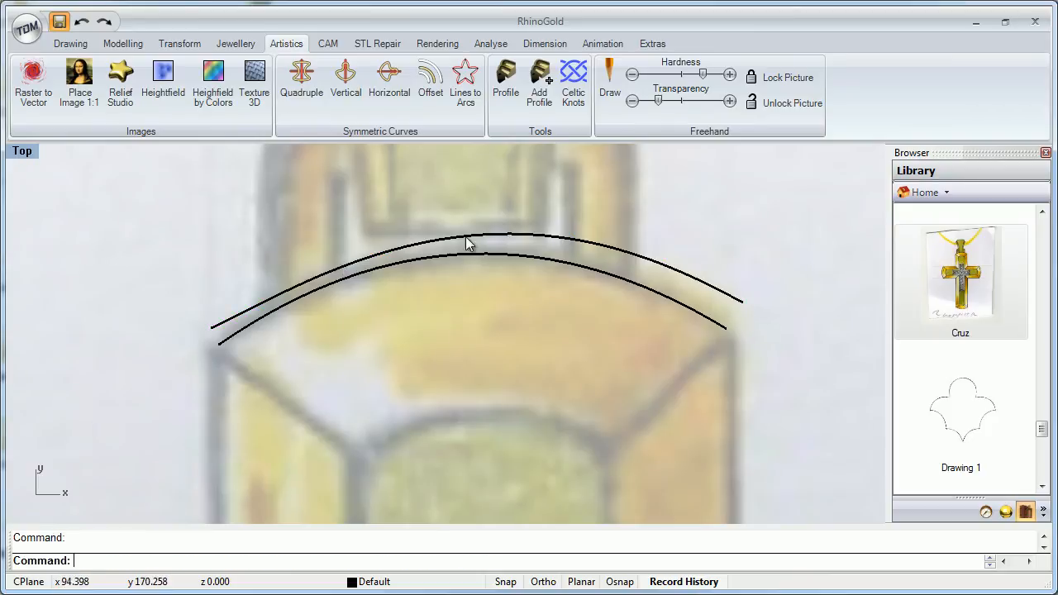
mouse_move(708, 295)
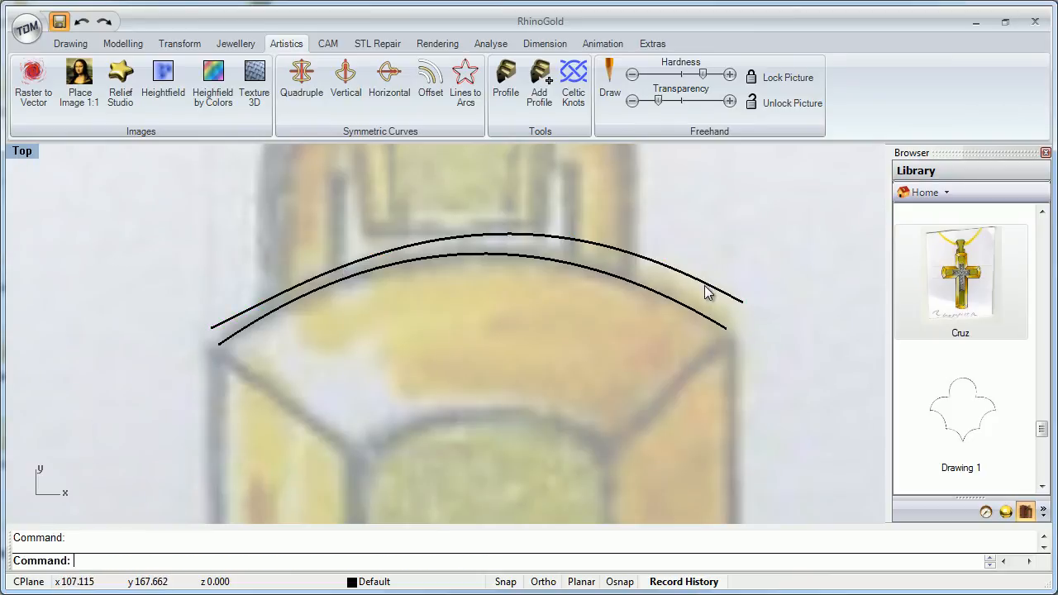
click(488, 238)
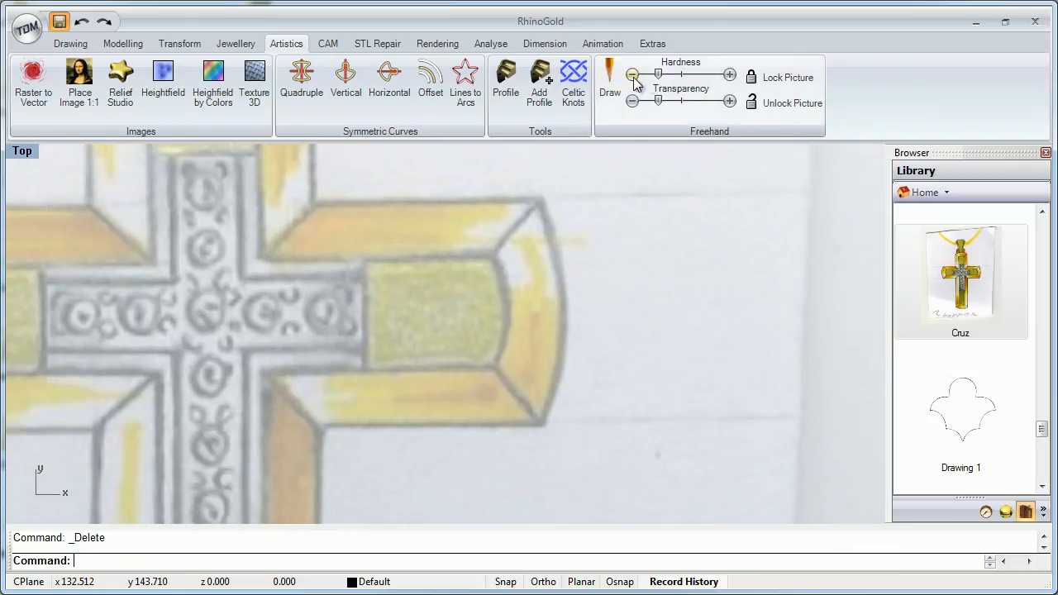
Sketch freehand curves along the right arm's end and both sides of the bail.
click(611, 75)
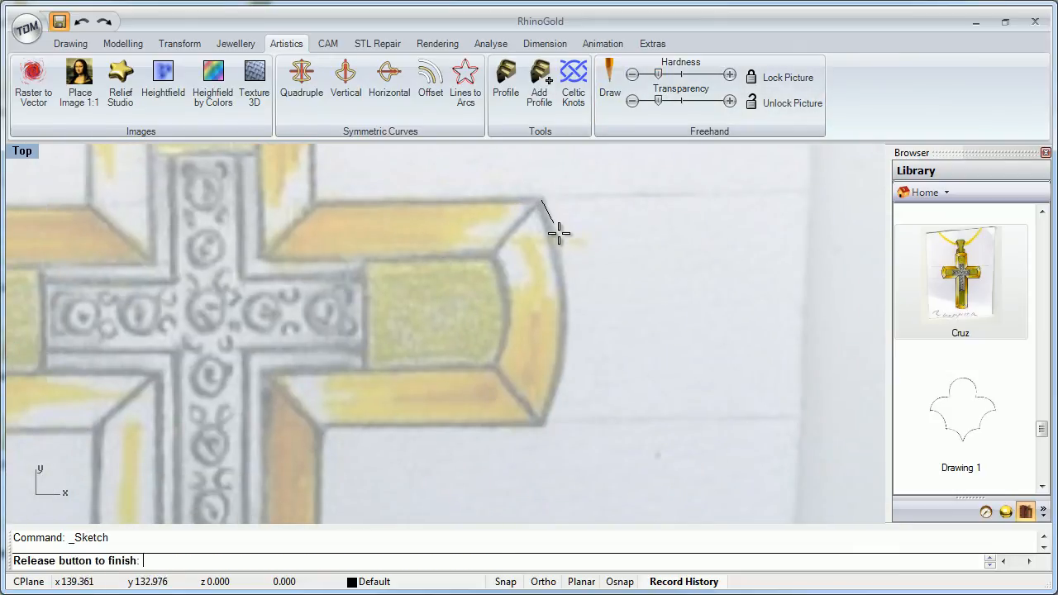
drag(544, 205, 546, 426)
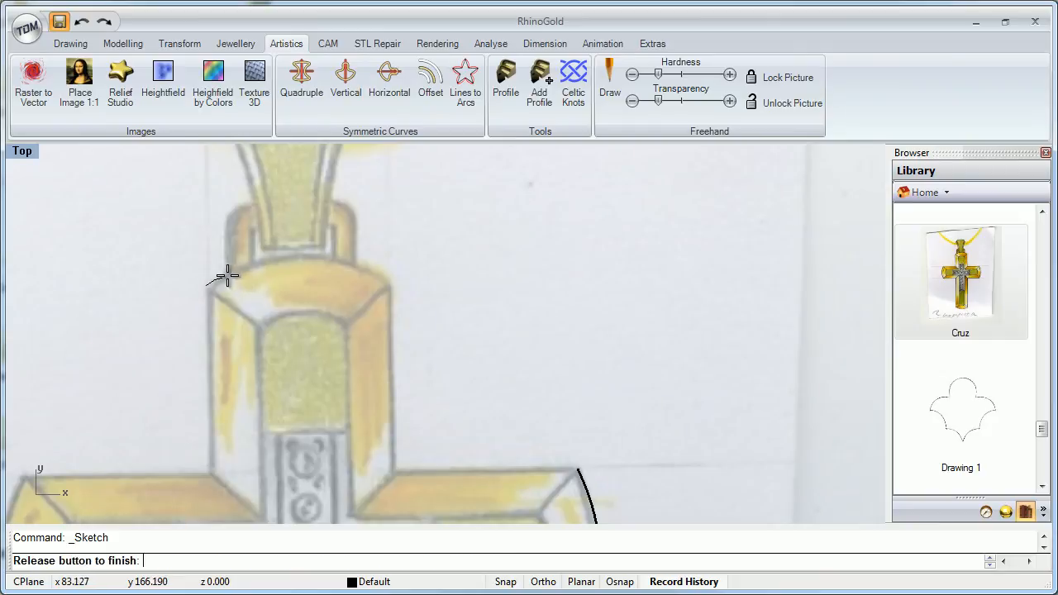
drag(228, 278, 387, 285)
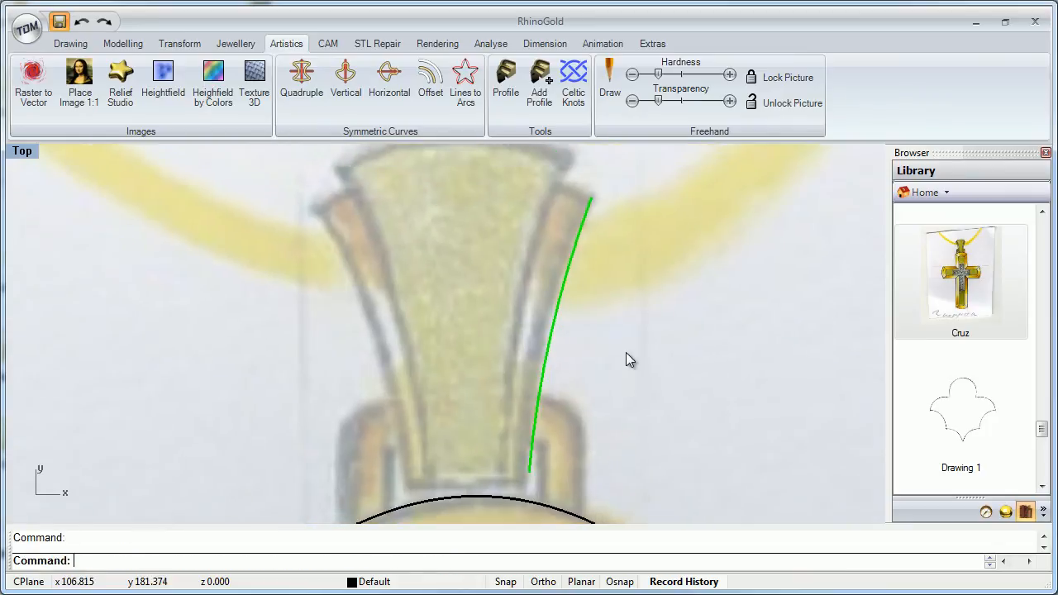
click(610, 74)
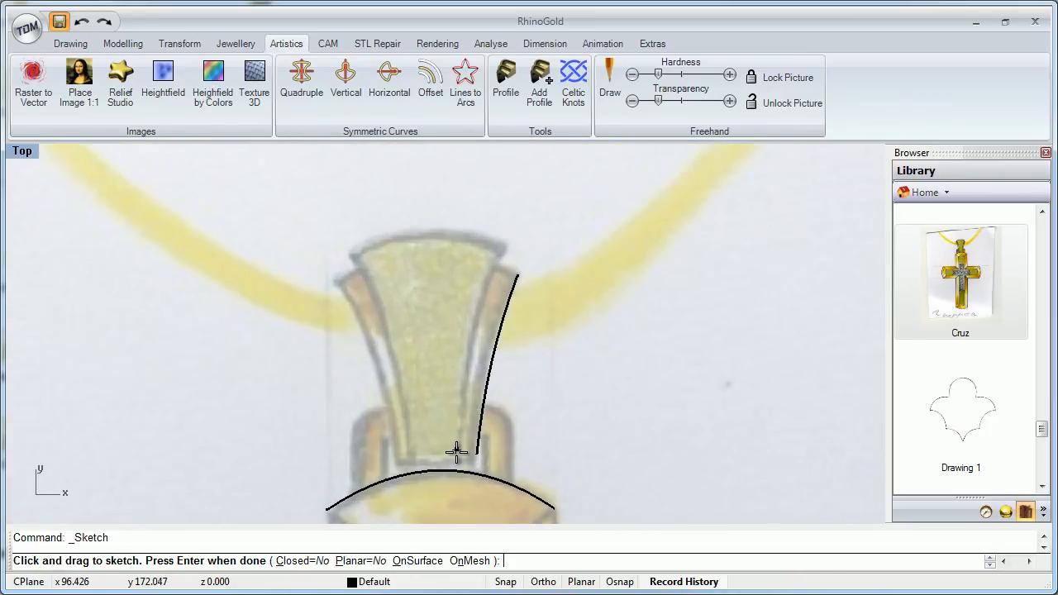
drag(457, 453, 483, 305)
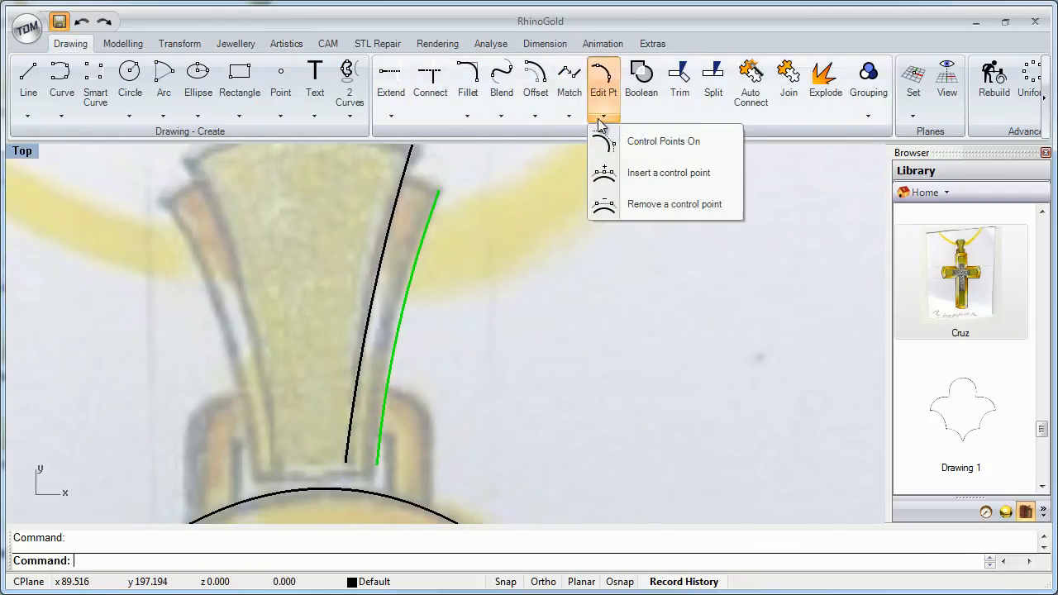
Show control points on the bail-side freehand curve and pull one to bow it.
click(663, 141)
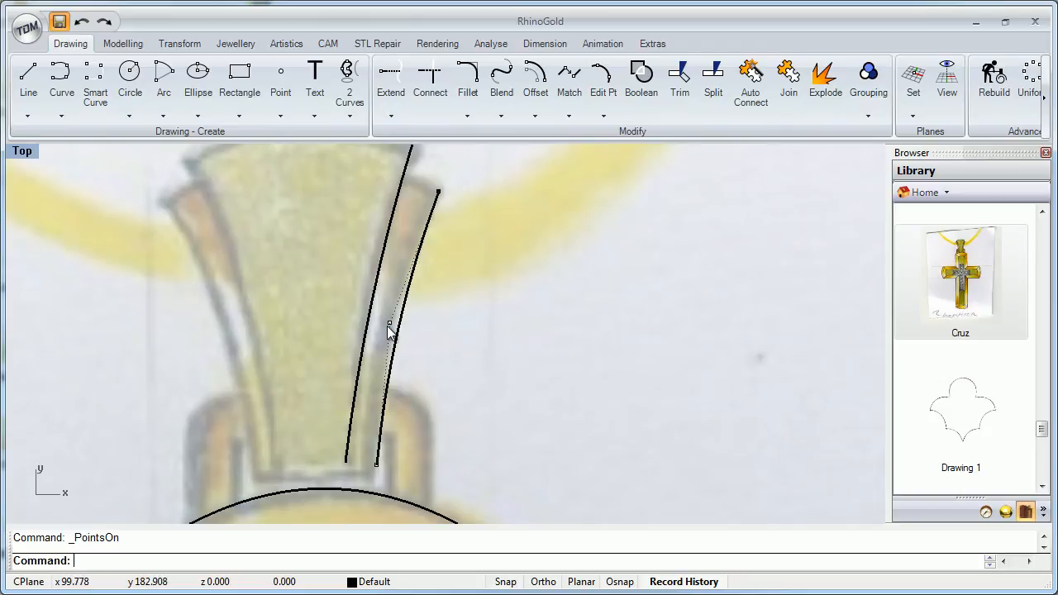
drag(388, 322, 255, 312)
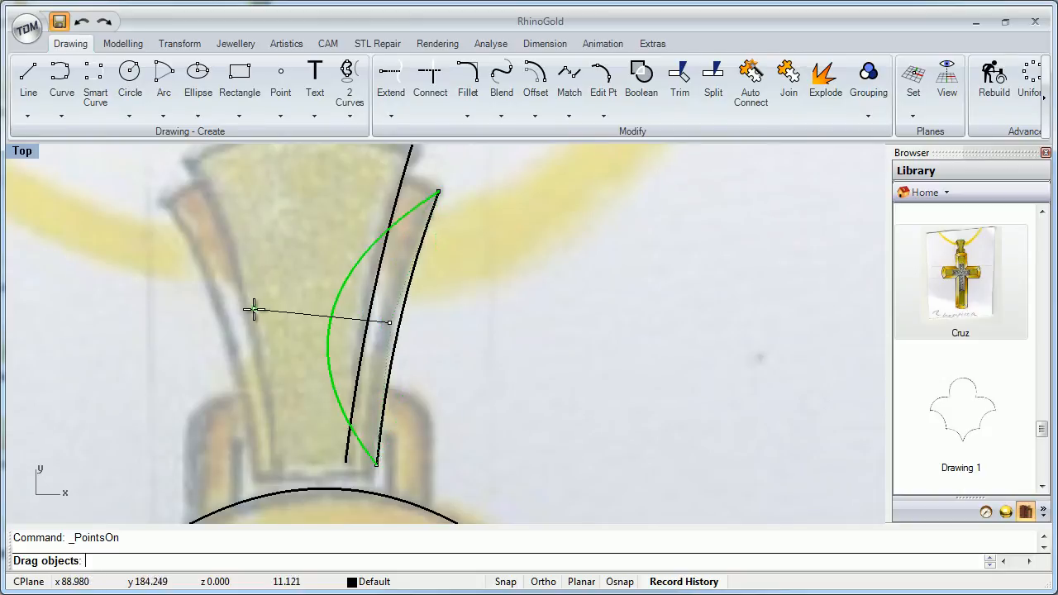